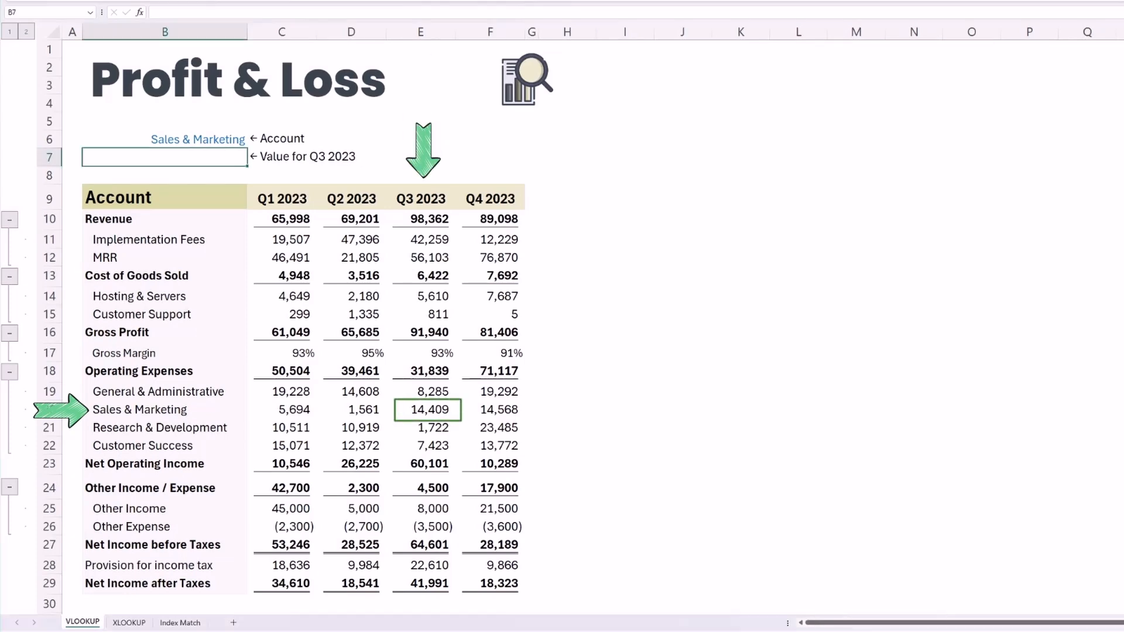
# Enter =VLOOKUP(B6,B9:F29,4,0) in B7 to return the account's Q3 2023 value by exact match.
pyautogui.write('=vloo')
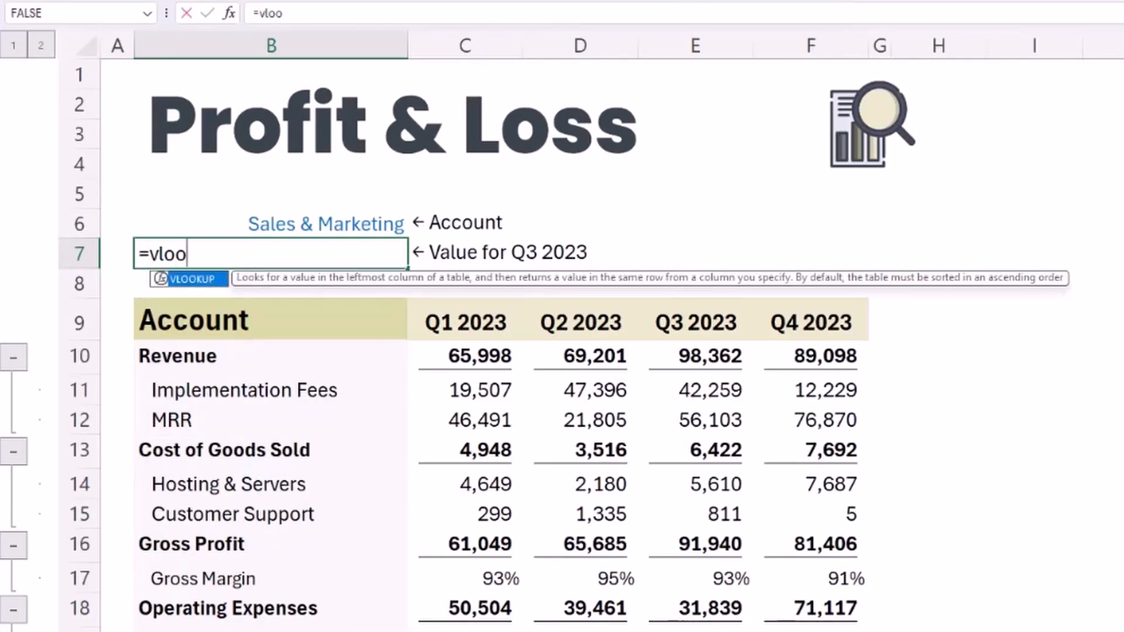
pyautogui.write('kup(')
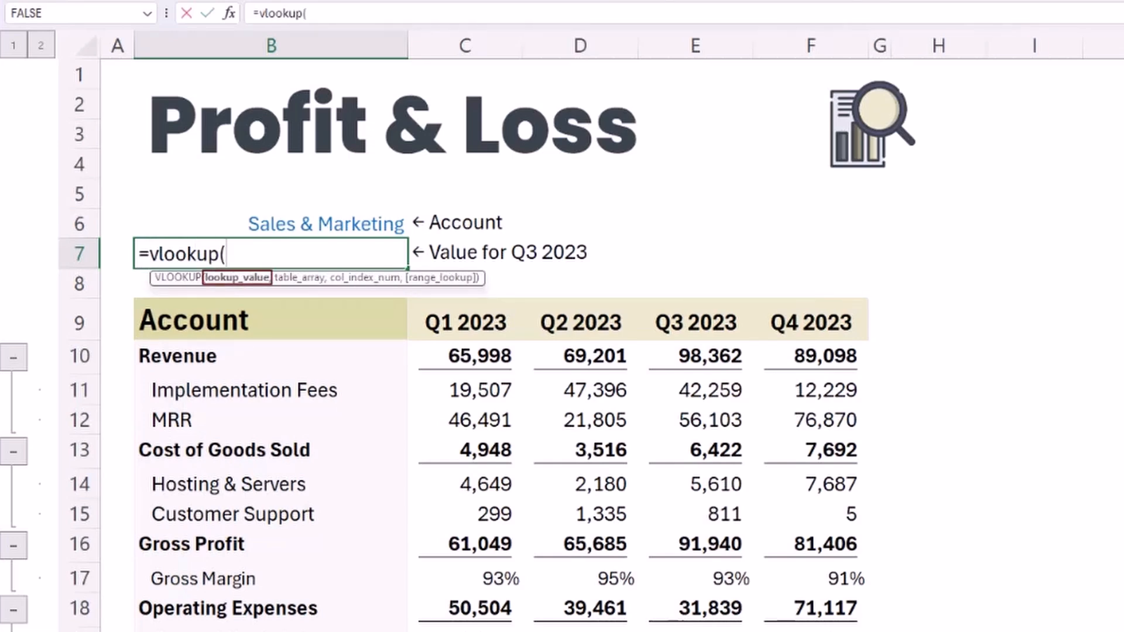
pyautogui.click(269, 222)
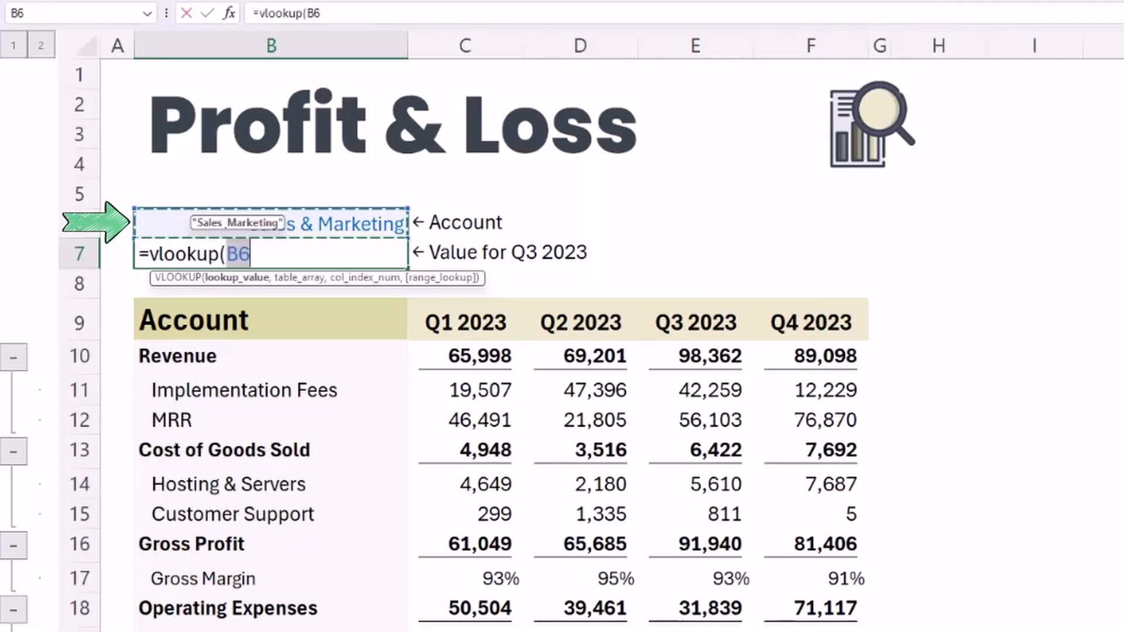
pyautogui.write(',B9:F29')
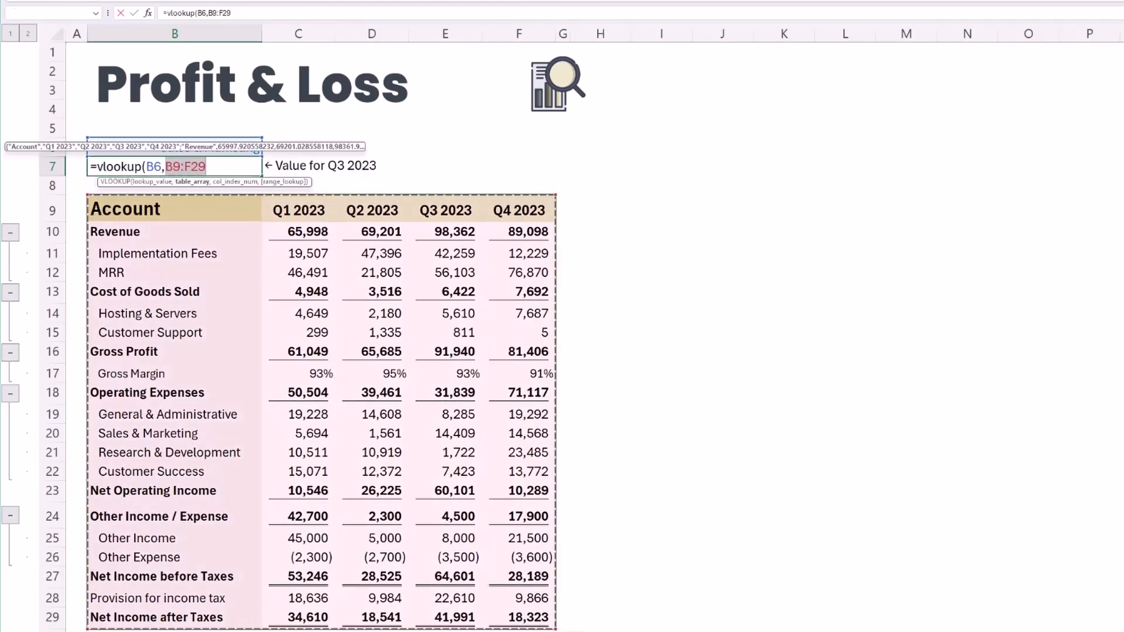
pyautogui.write(',')
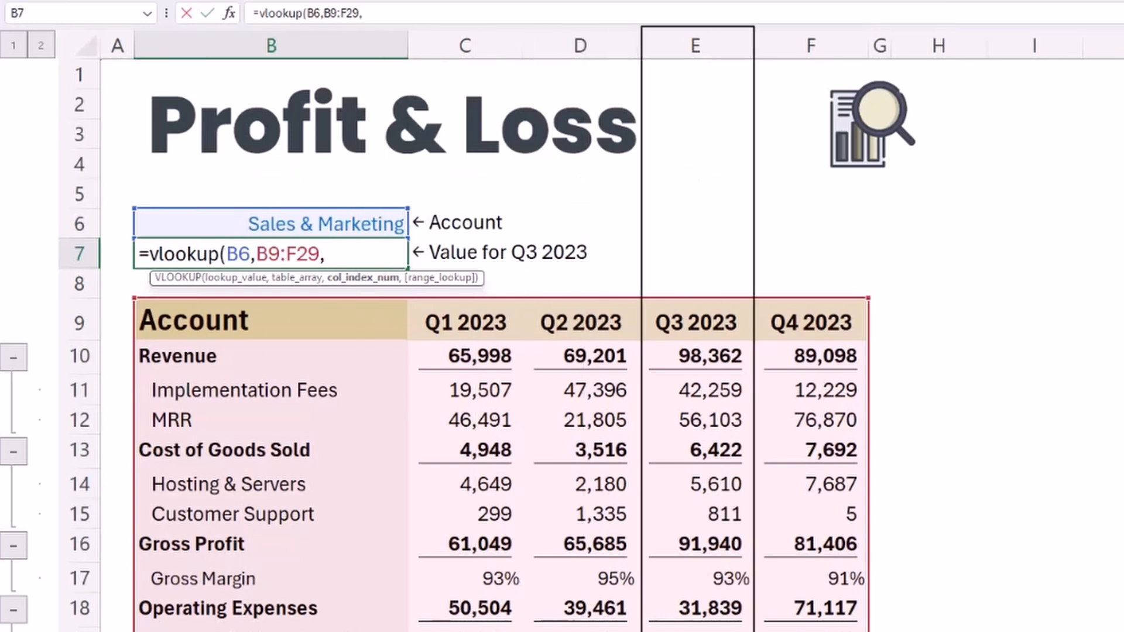
pyautogui.write('4,')
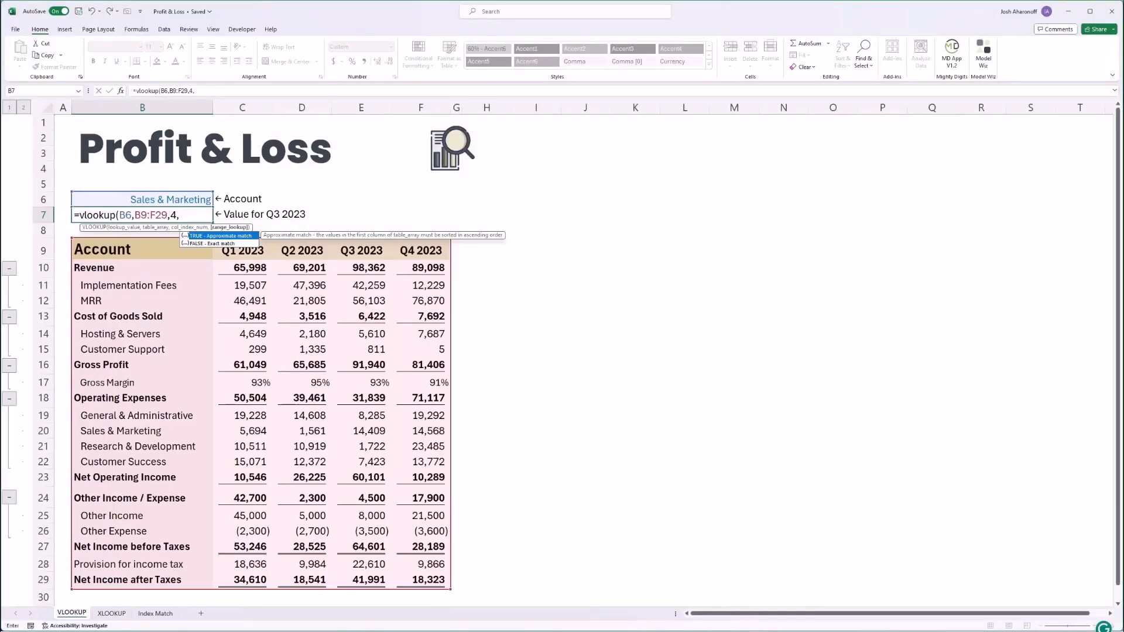
pyautogui.write('0')
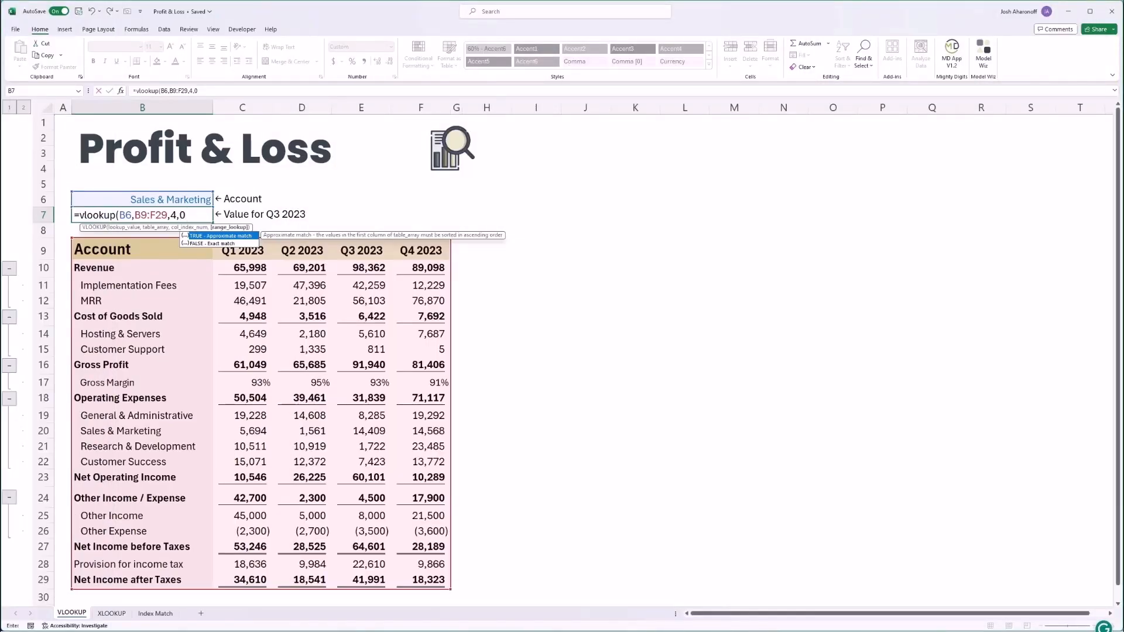
pyautogui.press('Enter')
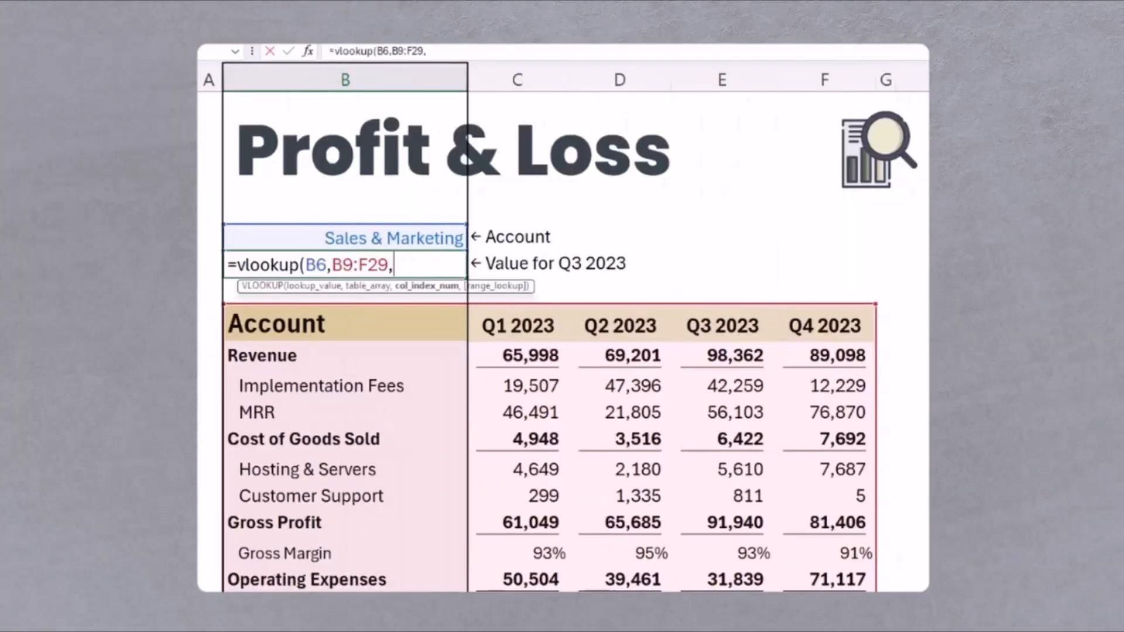
pyautogui.write('4,0')
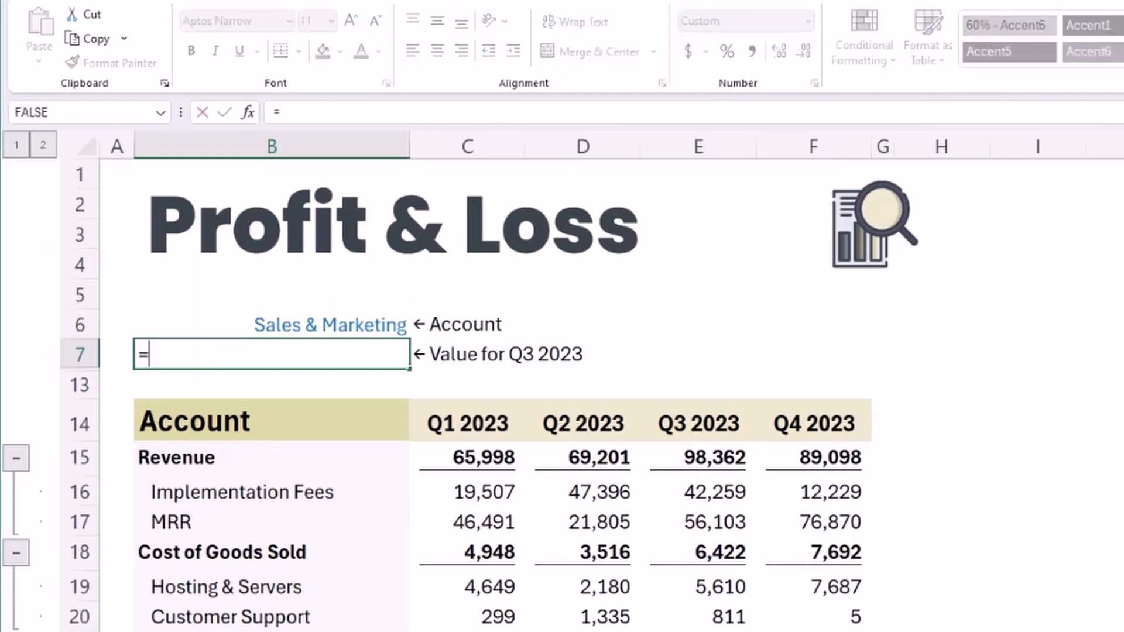
# Enter =XLOOKUP(B6,B15:B34,E15:E34) in B7 to return the account's Q3 2023 value.
pyautogui.write('xlookup(B6')
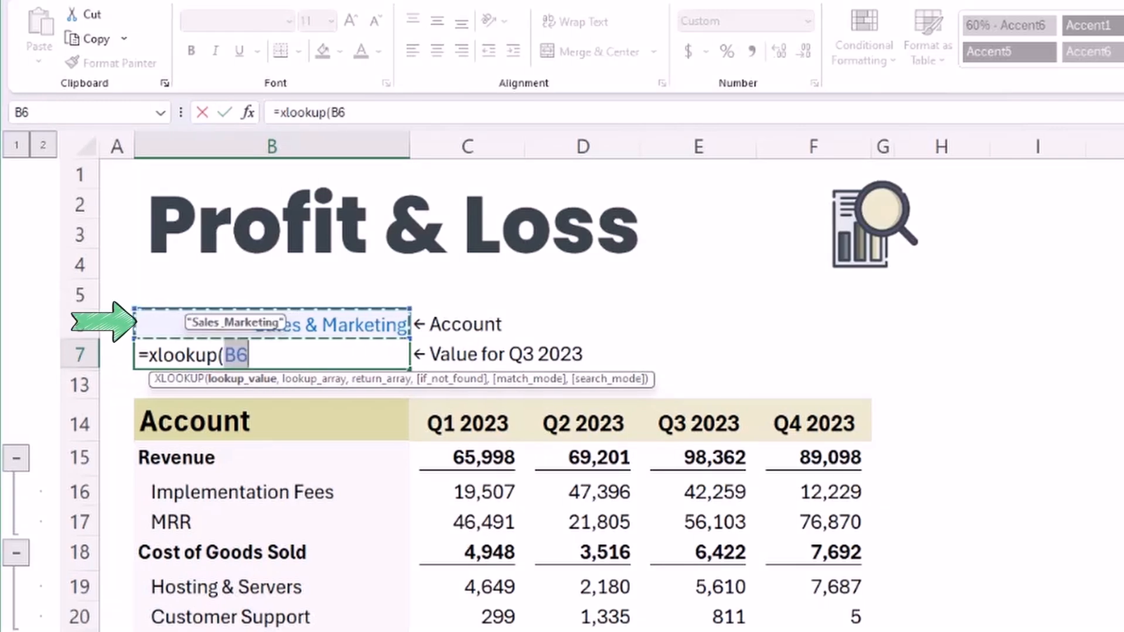
pyautogui.write(',B15:B34,E15:E34')
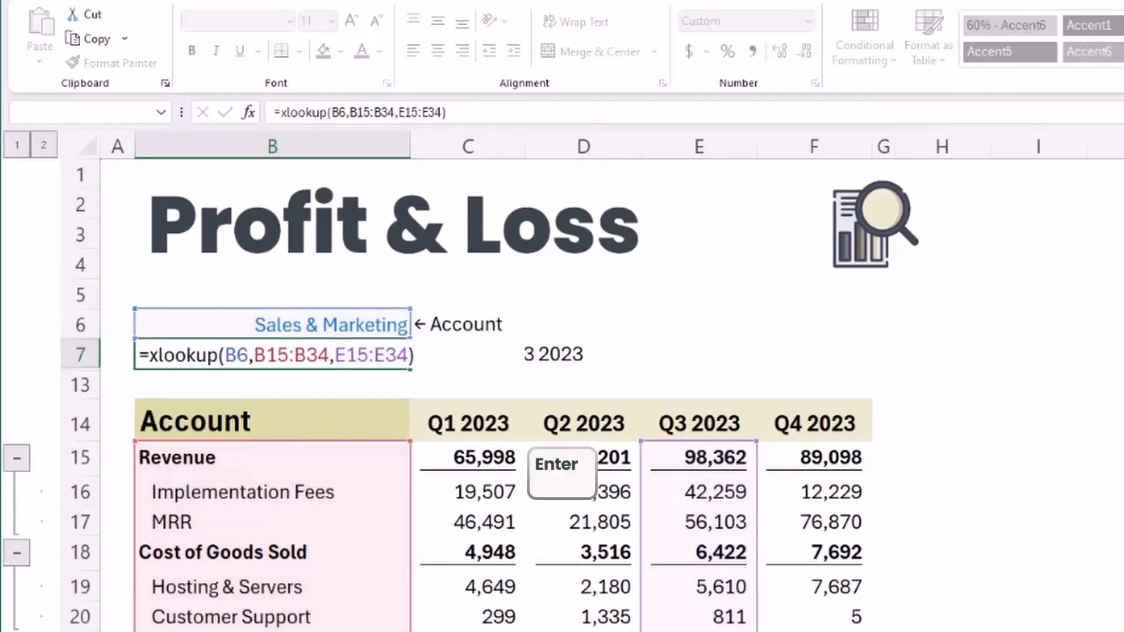
pyautogui.press('Enter')
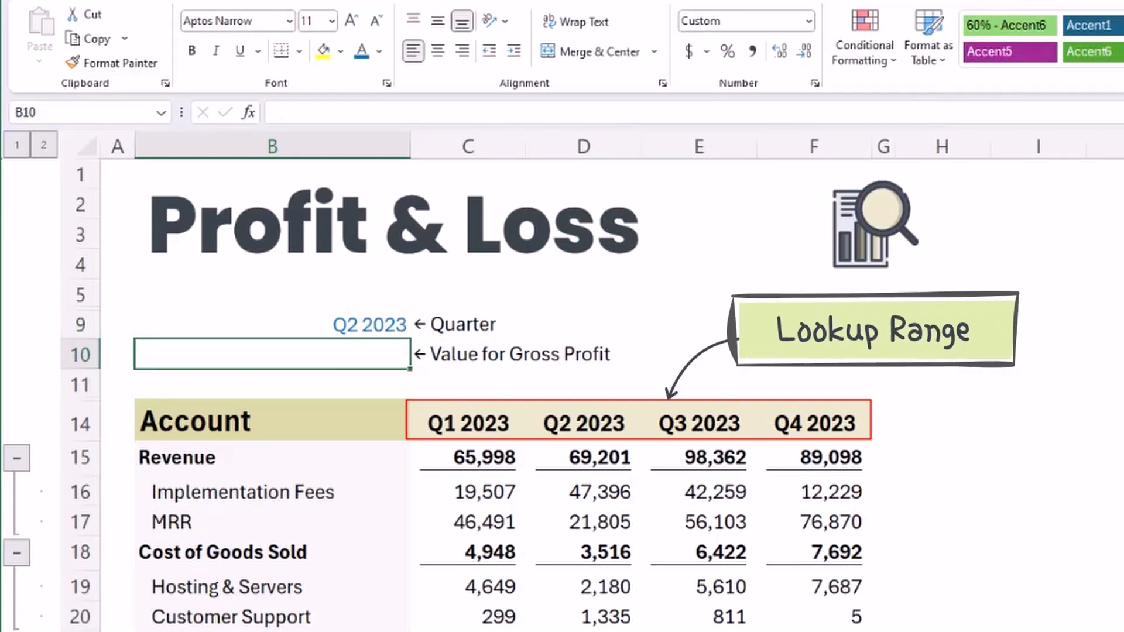
# Enter an XLOOKUP in B10 matching B9's quarter against headers C14:F14, then choose another quarter.
pyautogui.write('=xloo')
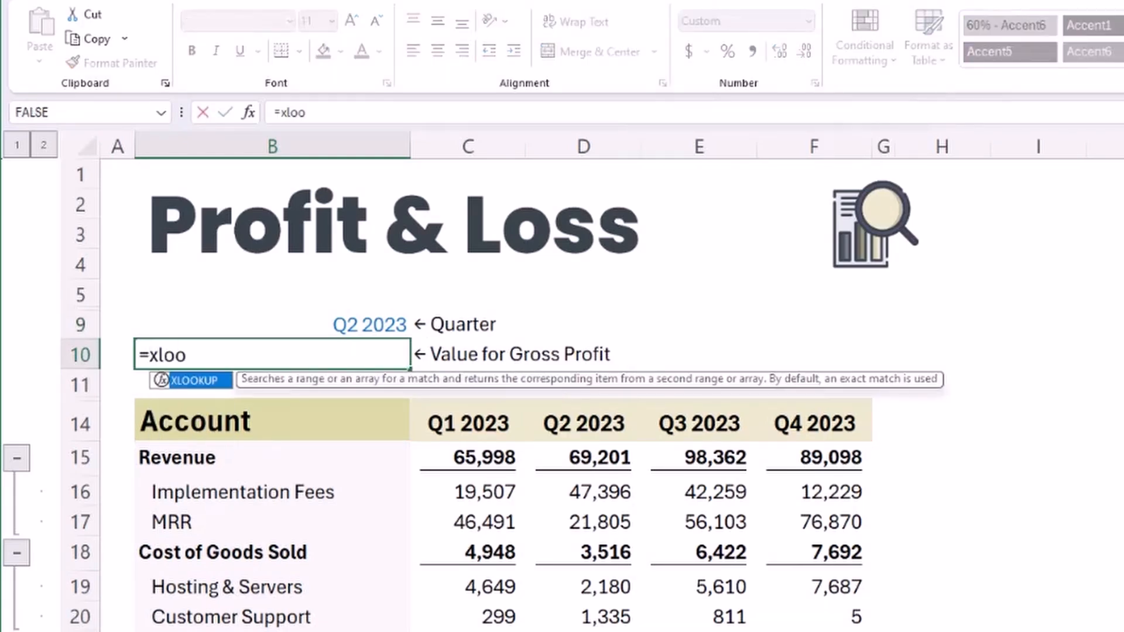
pyautogui.click(466, 422)
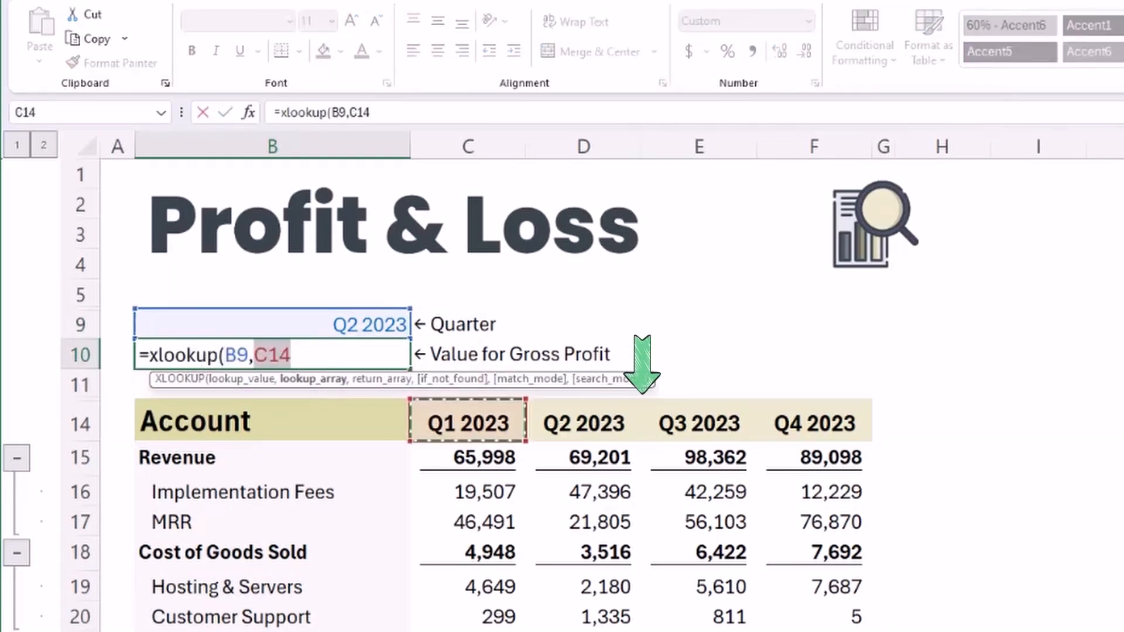
pyautogui.moveTo(467, 423); pyautogui.dragTo(813, 423)
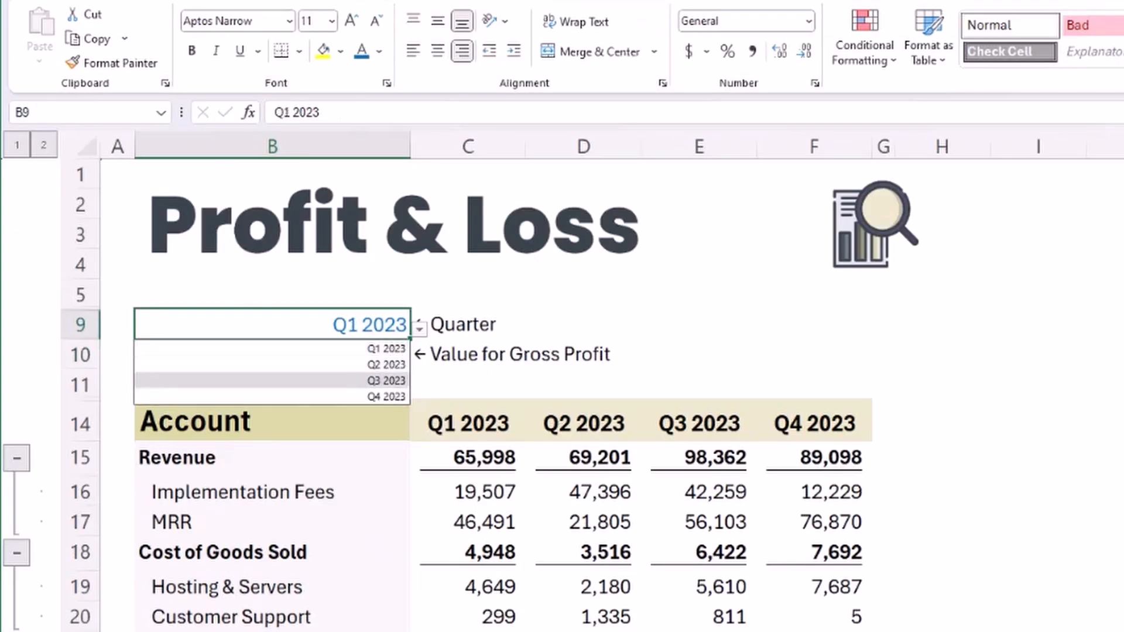
pyautogui.click(386, 365)
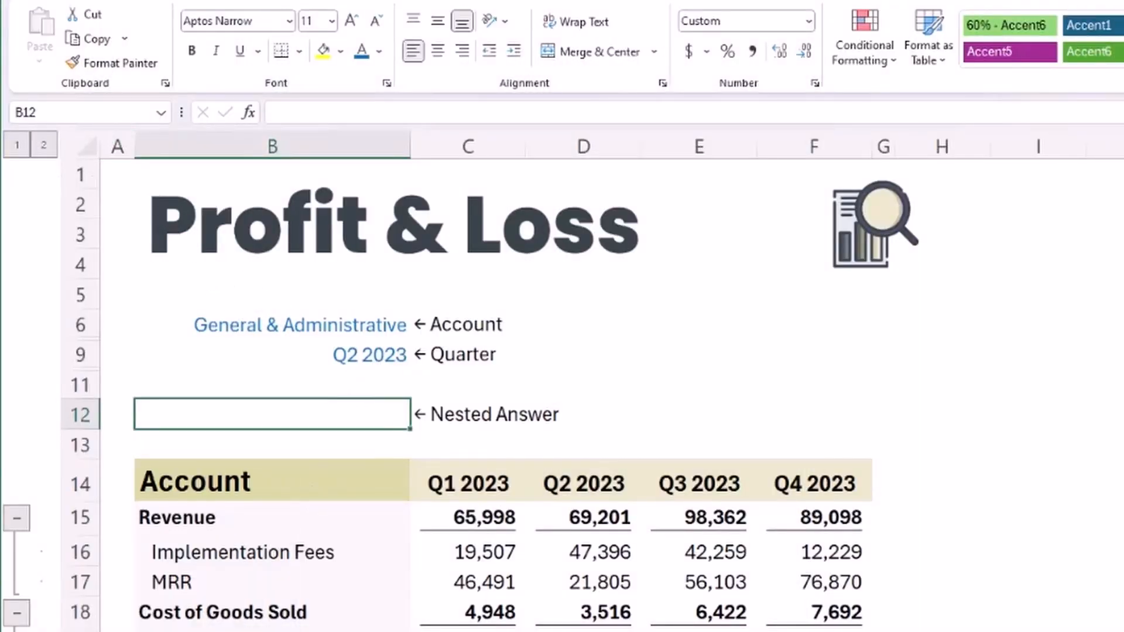
# Enter =XLOOKUP(B6,B15:B34,XLOOKUP(B9,C14:F14,C15:F34)) in B12 for the account and quarter value.
pyautogui.write('=xlookup')
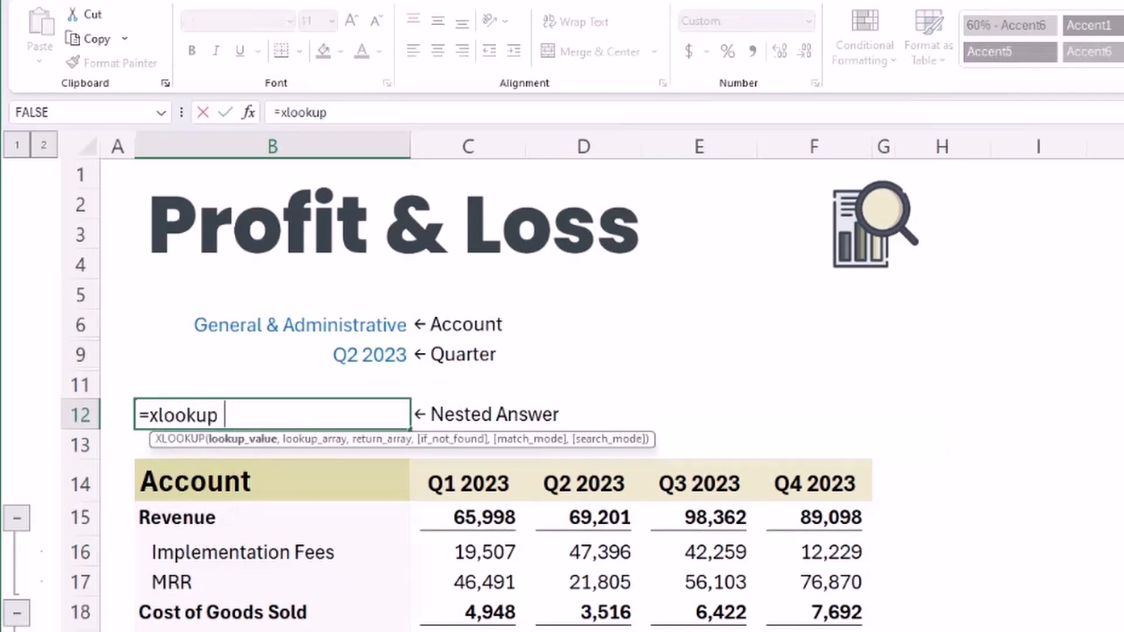
pyautogui.click(298, 325)
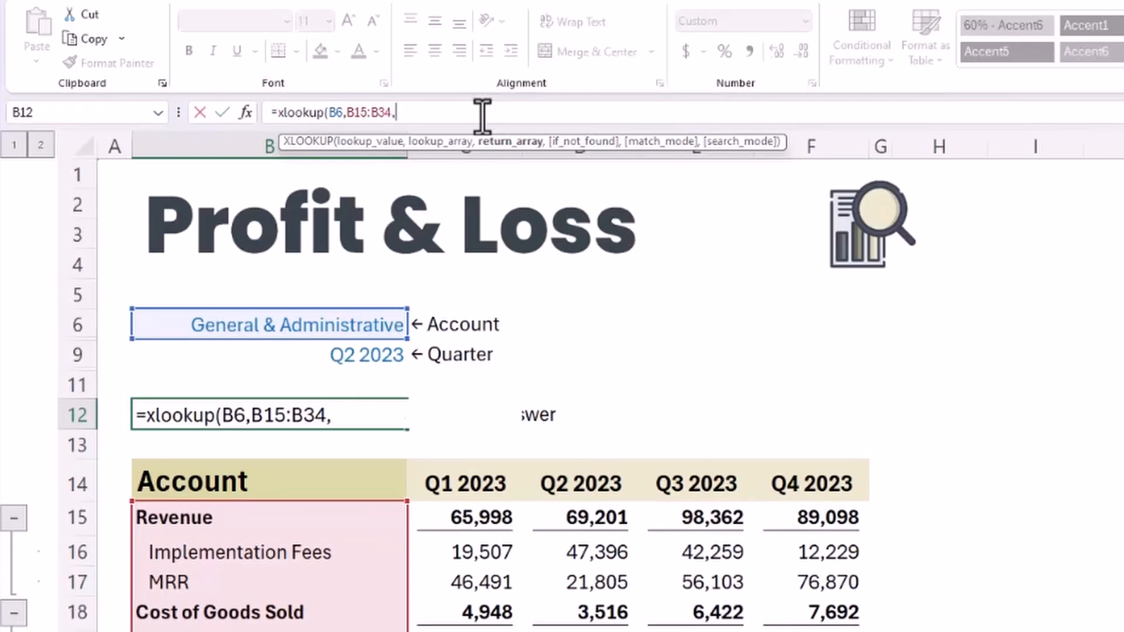
pyautogui.write('xlookup(')
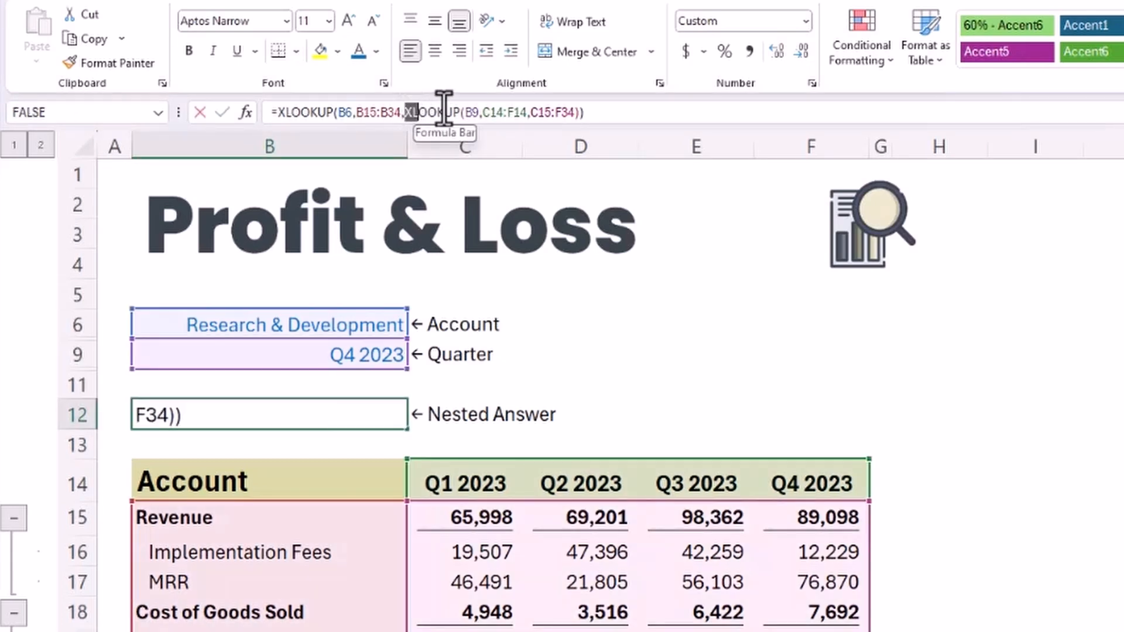
pyautogui.press('Ctrl+C')
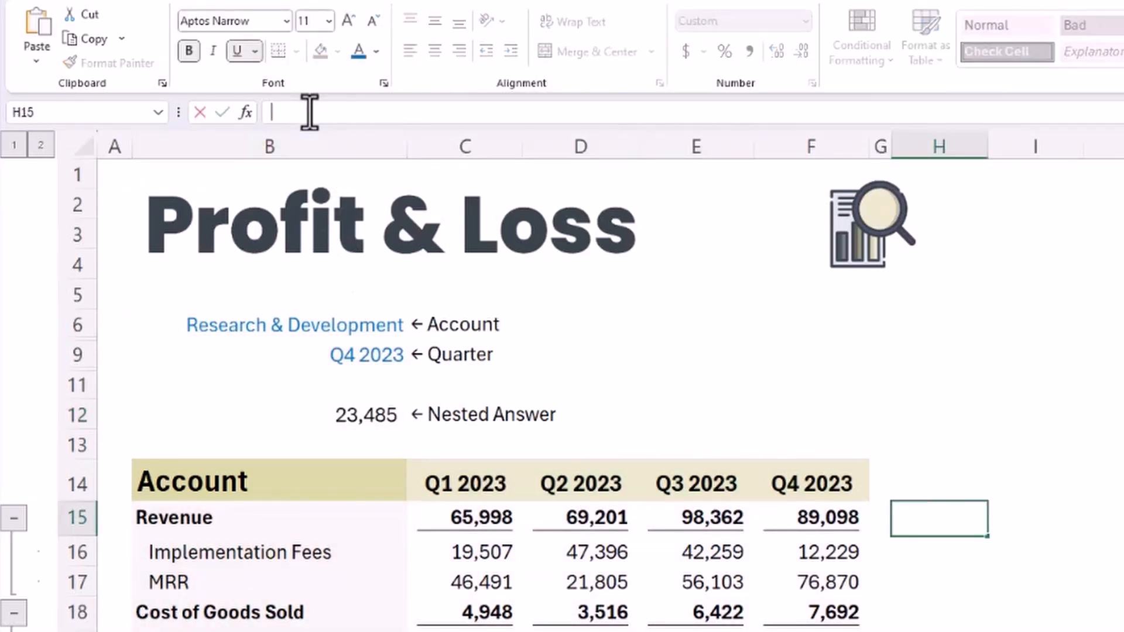
# Confirm the quarter-column formula in H15, switch B9 to Q1 2023, and begin an INDEX formula.
pyautogui.press('ctrl+v')
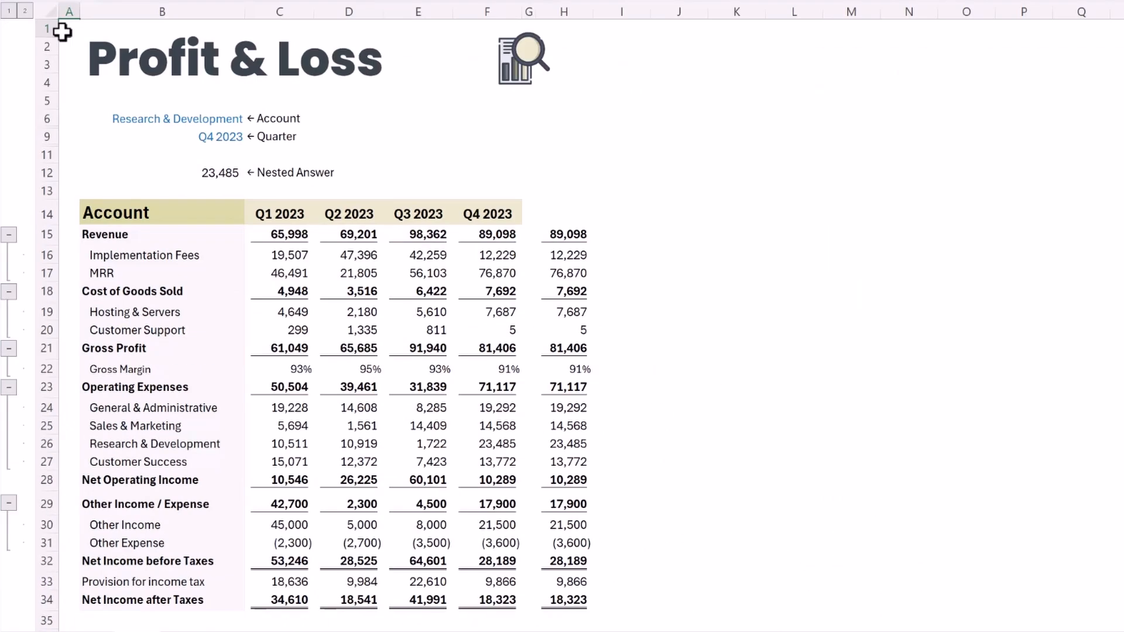
pyautogui.click(208, 136)
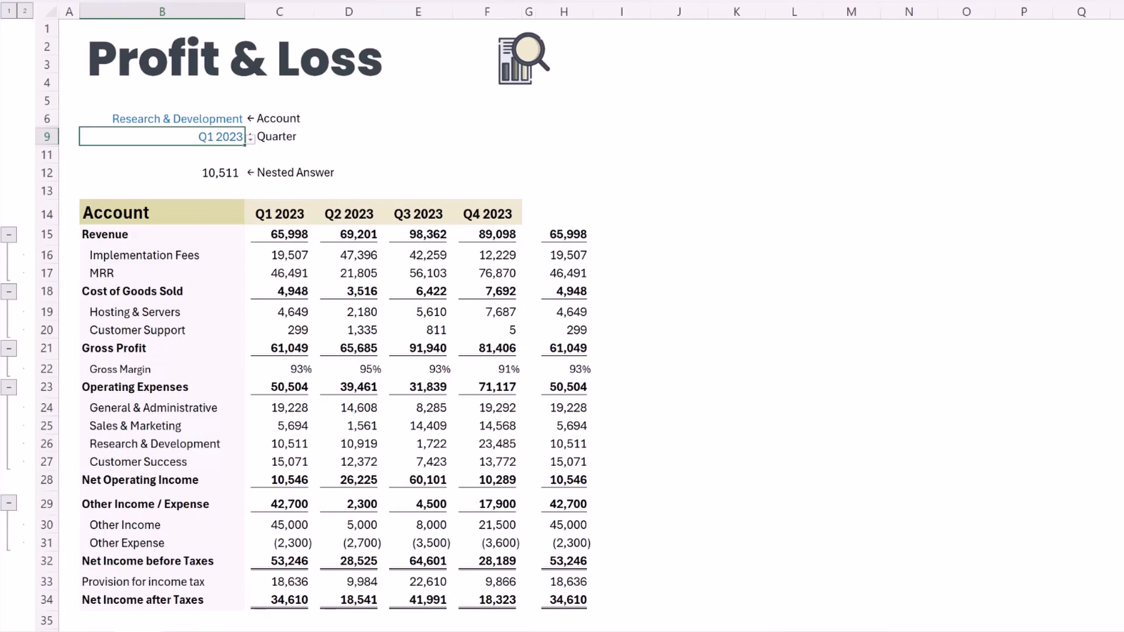
pyautogui.moveTo(595, 286)
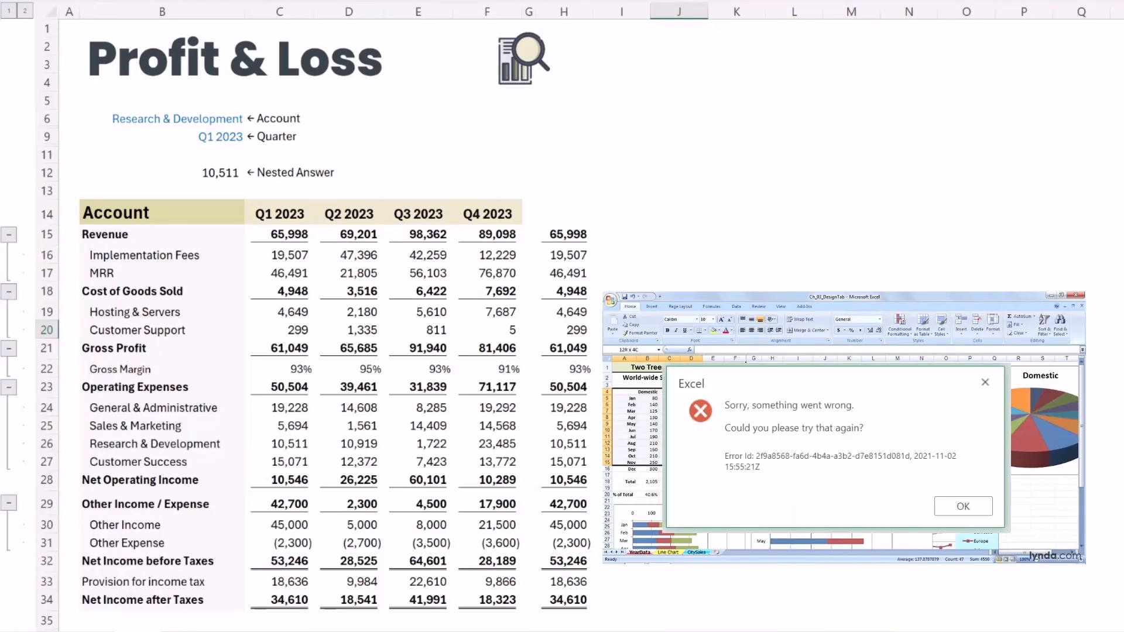
pyautogui.click(962, 506)
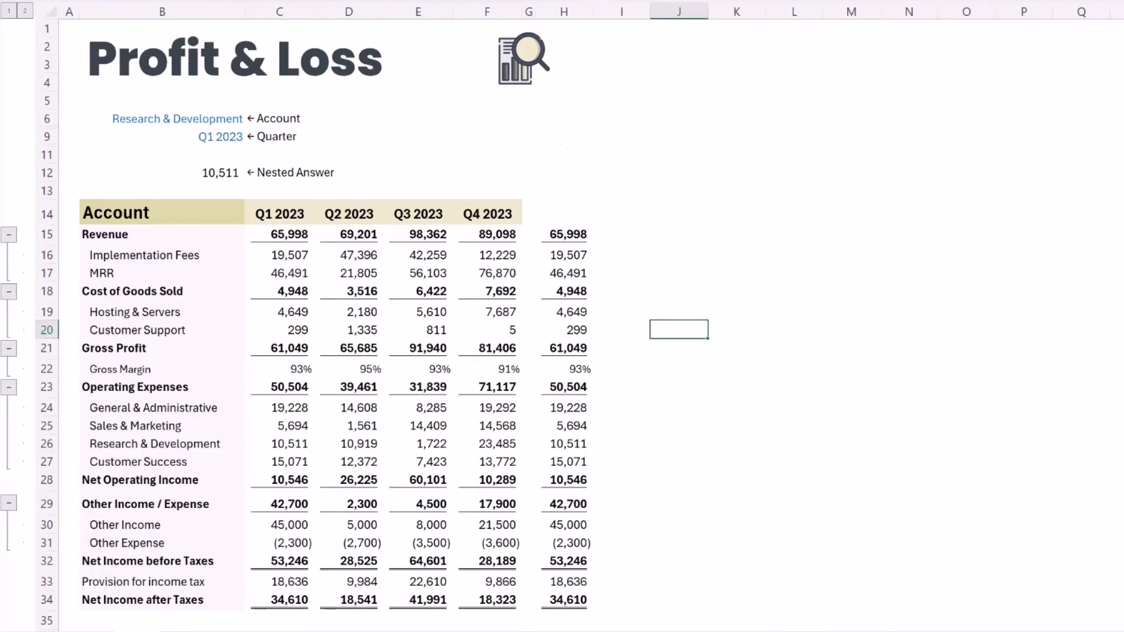
pyautogui.write('=index(C15:F34')
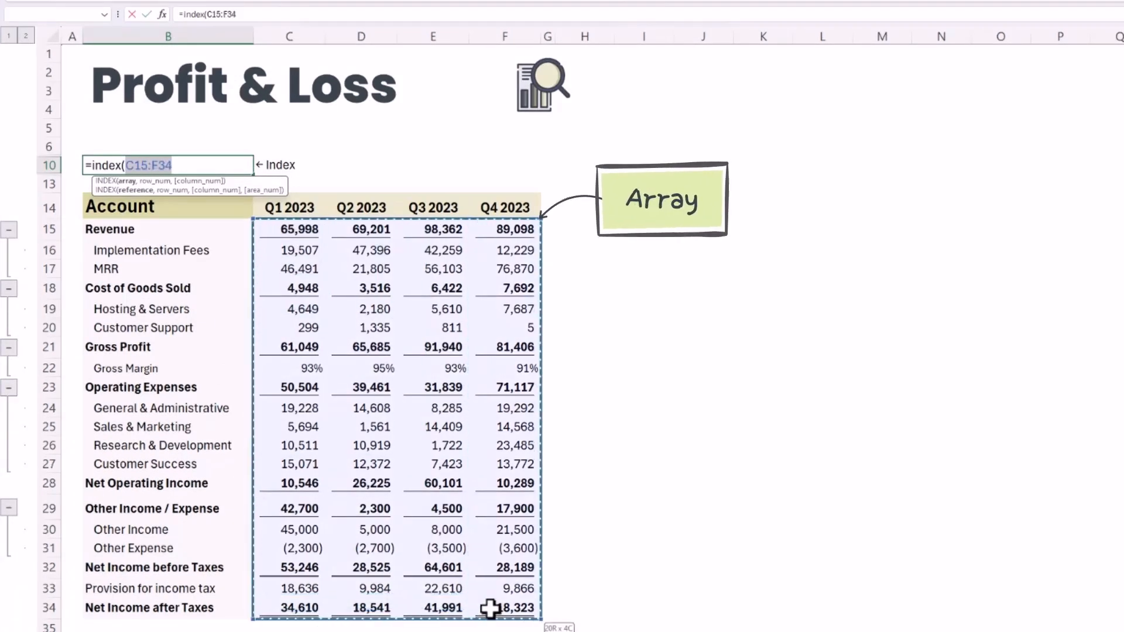
# Complete B10 as =INDEX(C15:F34,3,3), returning MRR's Q3 2023 amount of 56,103.
pyautogui.write(',')
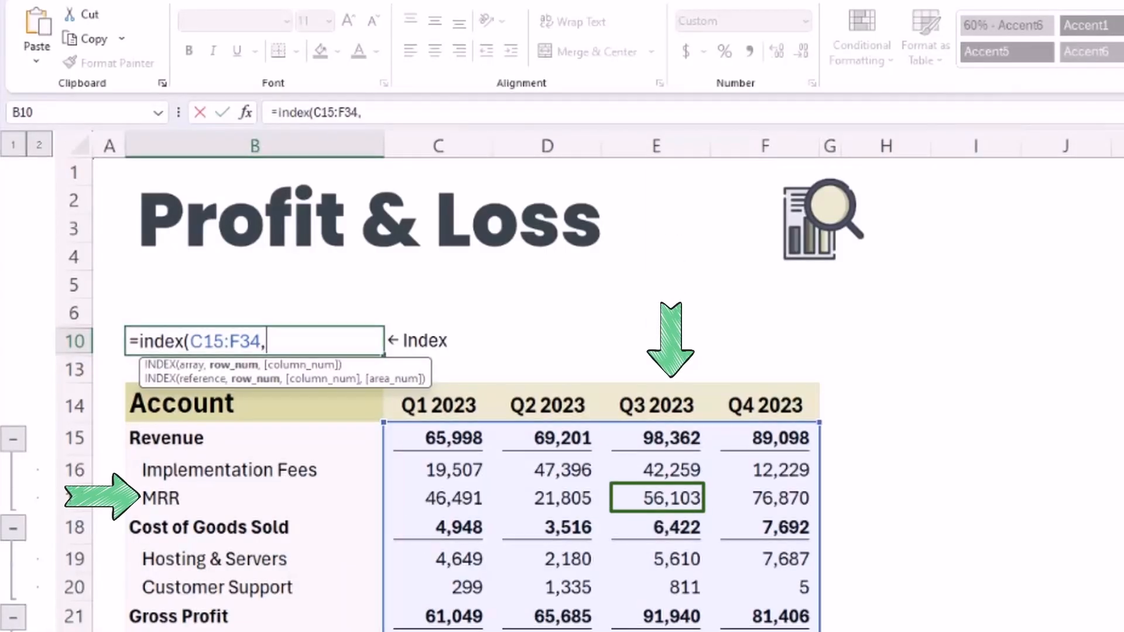
pyautogui.write('3')
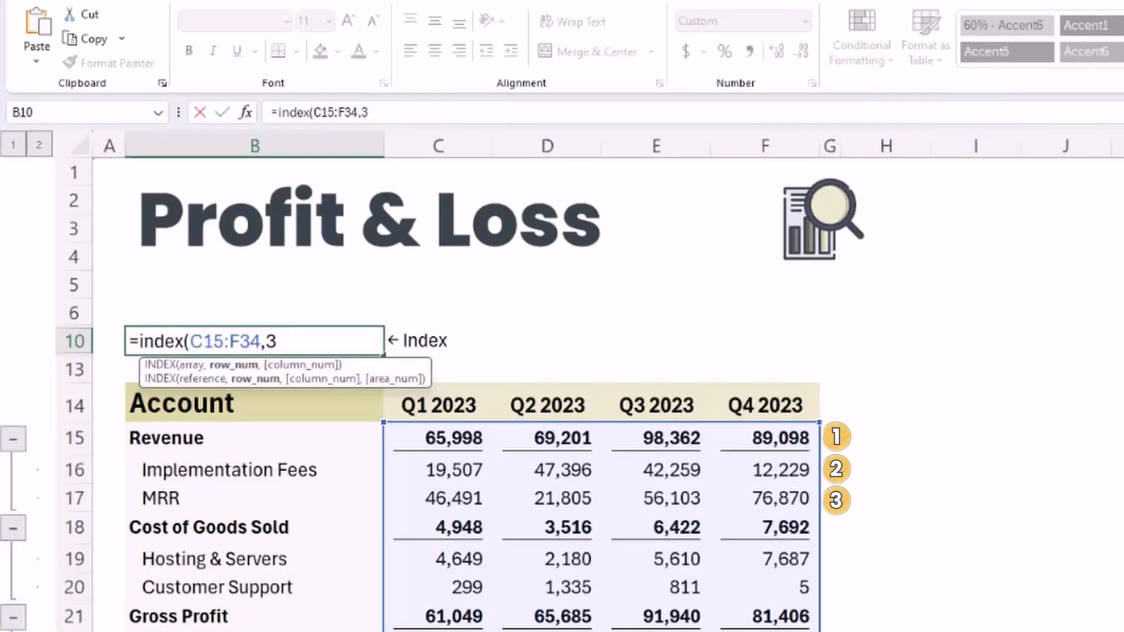
pyautogui.write(',3')
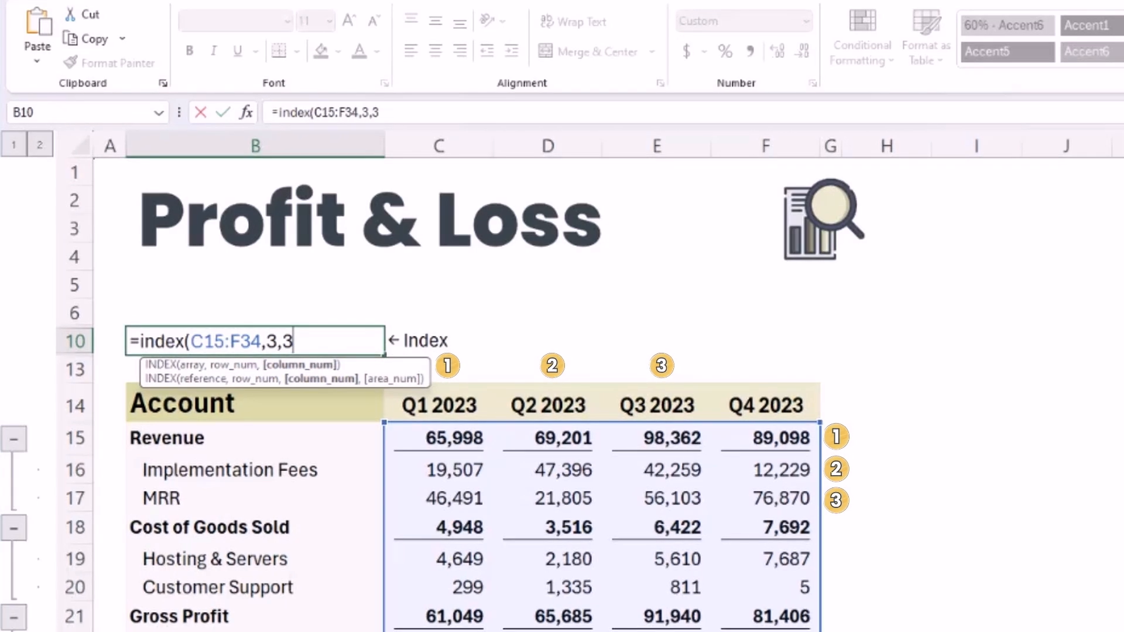
pyautogui.press('Enter')
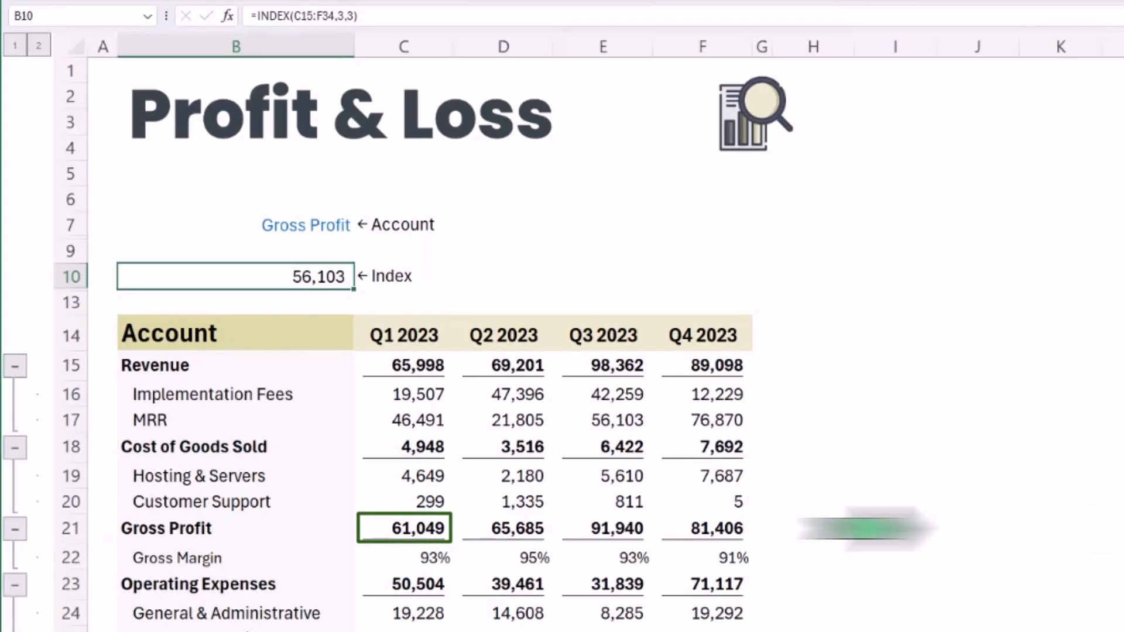
# Retype B10 as =INDEX(C15:C34,7,0), returning Gross Profit's Q1 2023 value of 61,049.
pyautogui.write('=index')
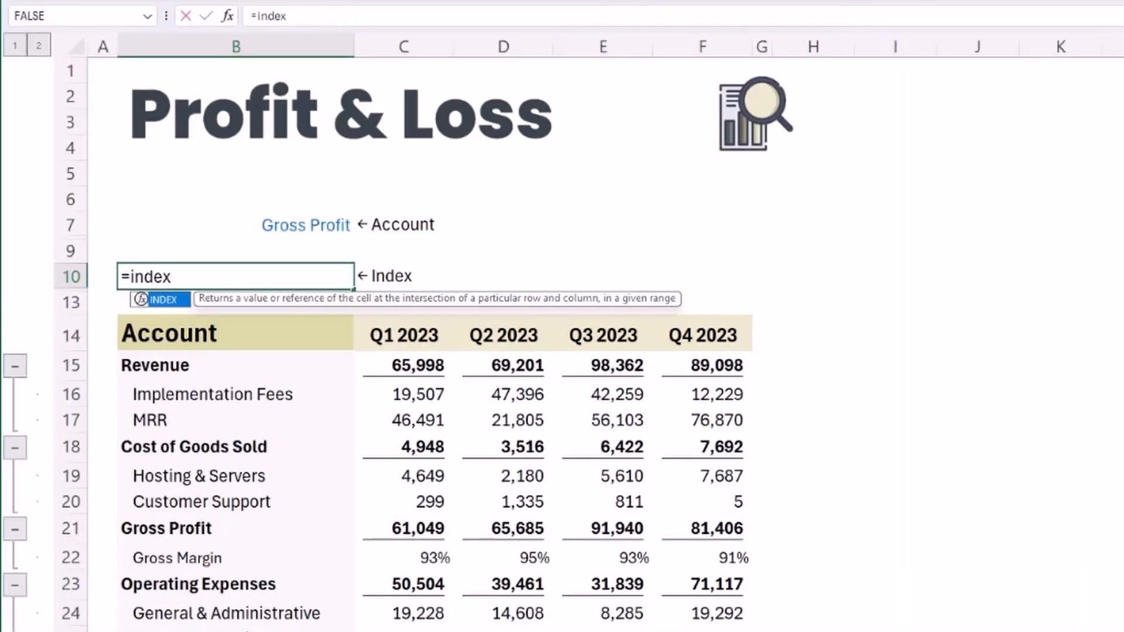
pyautogui.write('(C15:C34,')
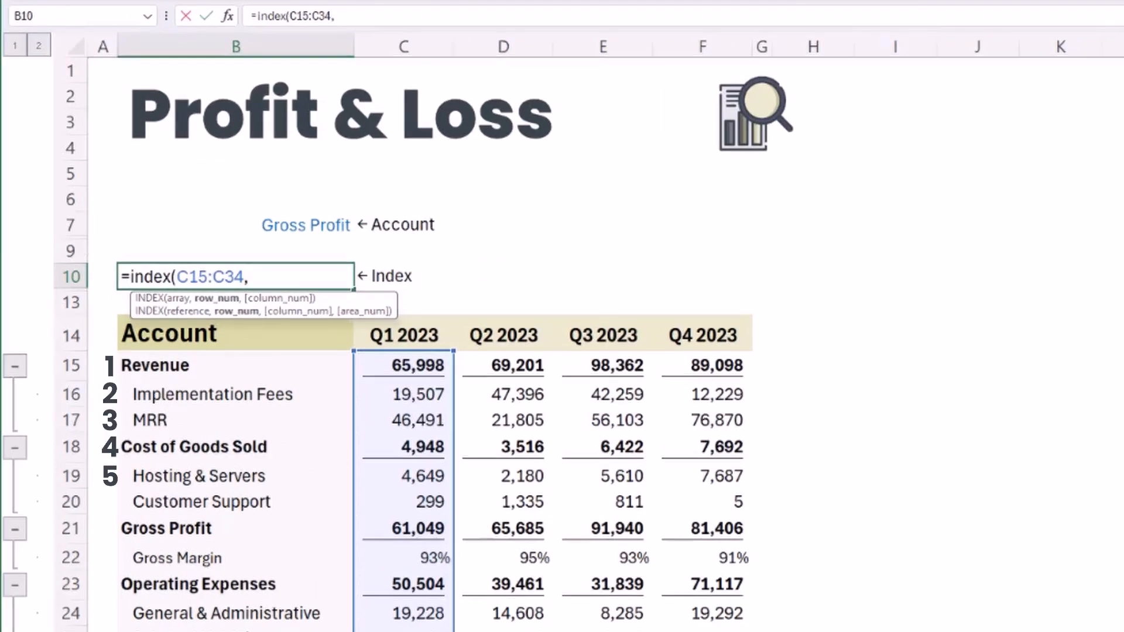
pyautogui.write('7')
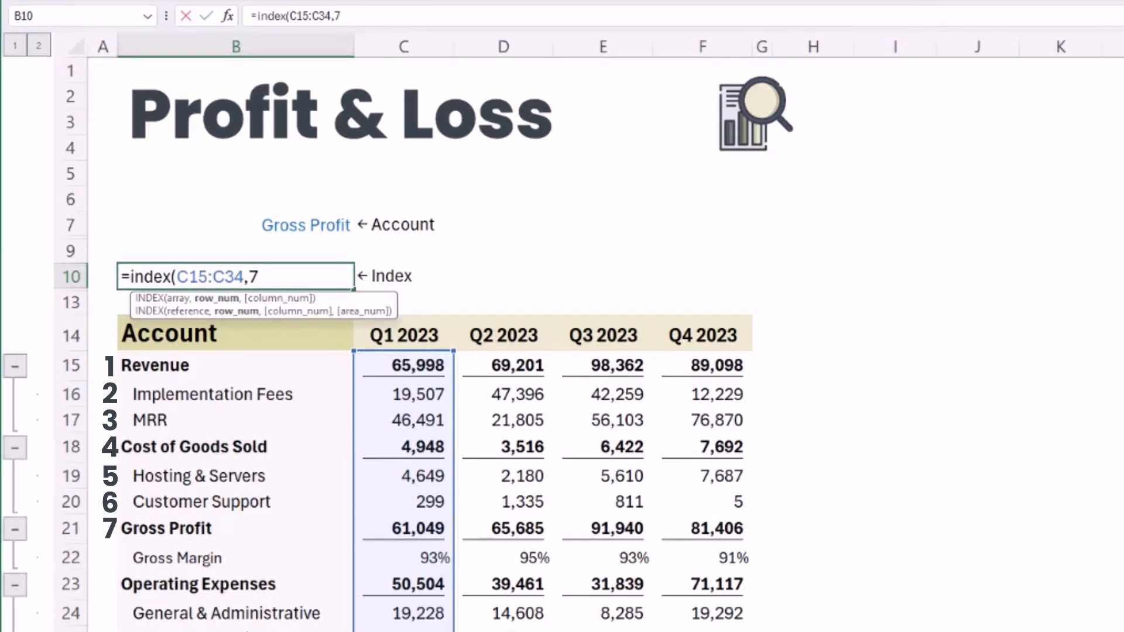
pyautogui.write('0')
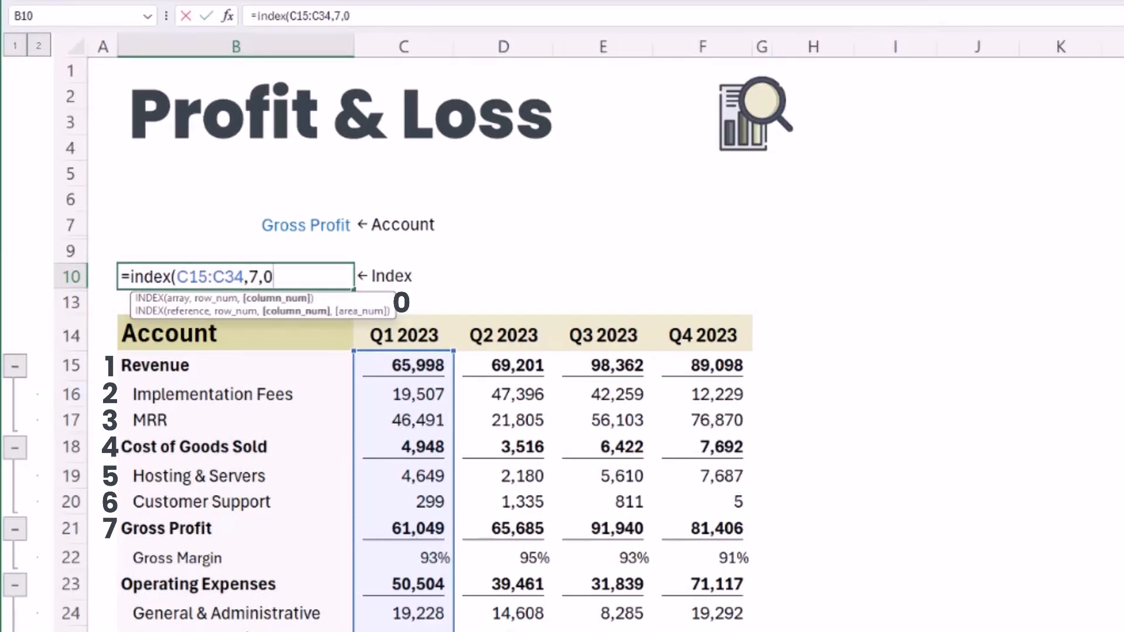
pyautogui.write(')')
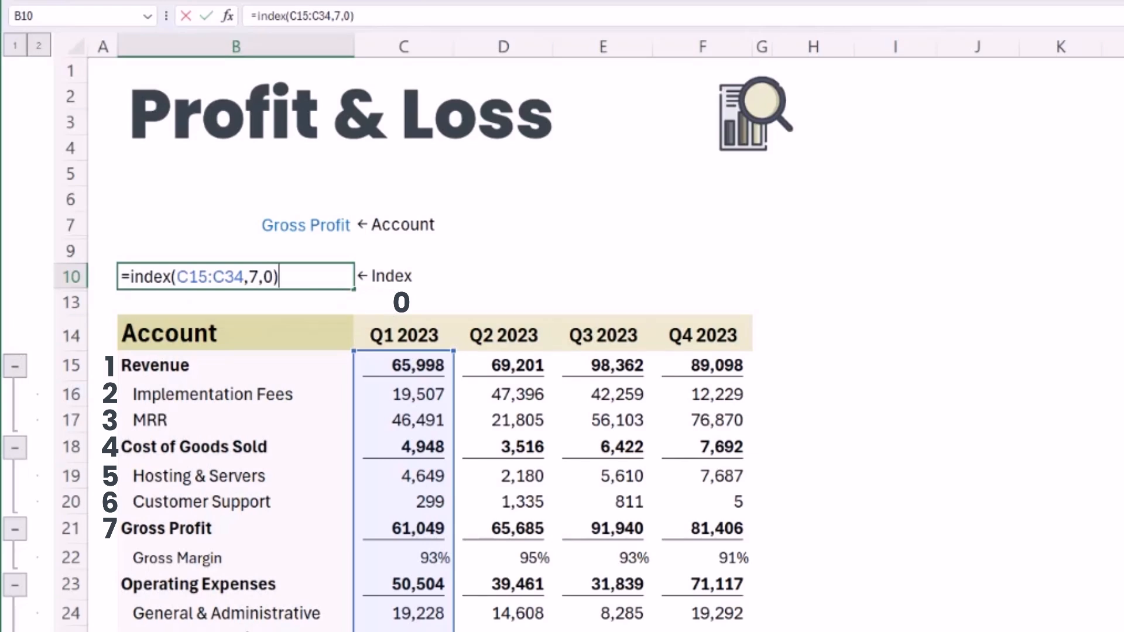
pyautogui.press('Enter')
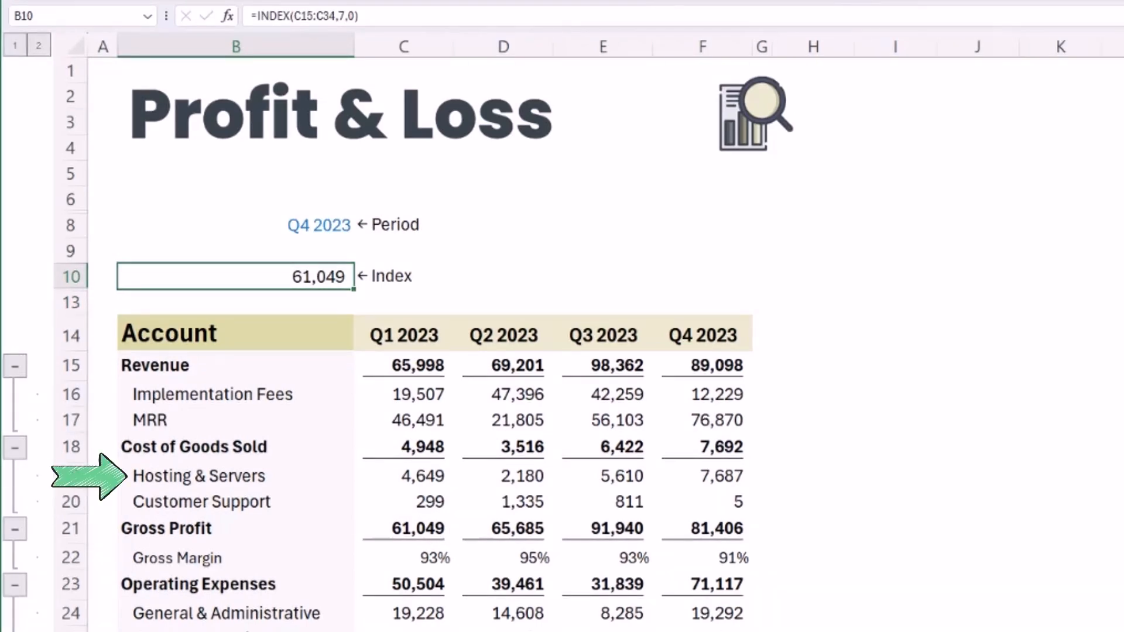
# Set B10 to =INDEX(C19:F19,0,column) pulling a quarter's Hosting & Servers value.
pyautogui.click(707, 476)
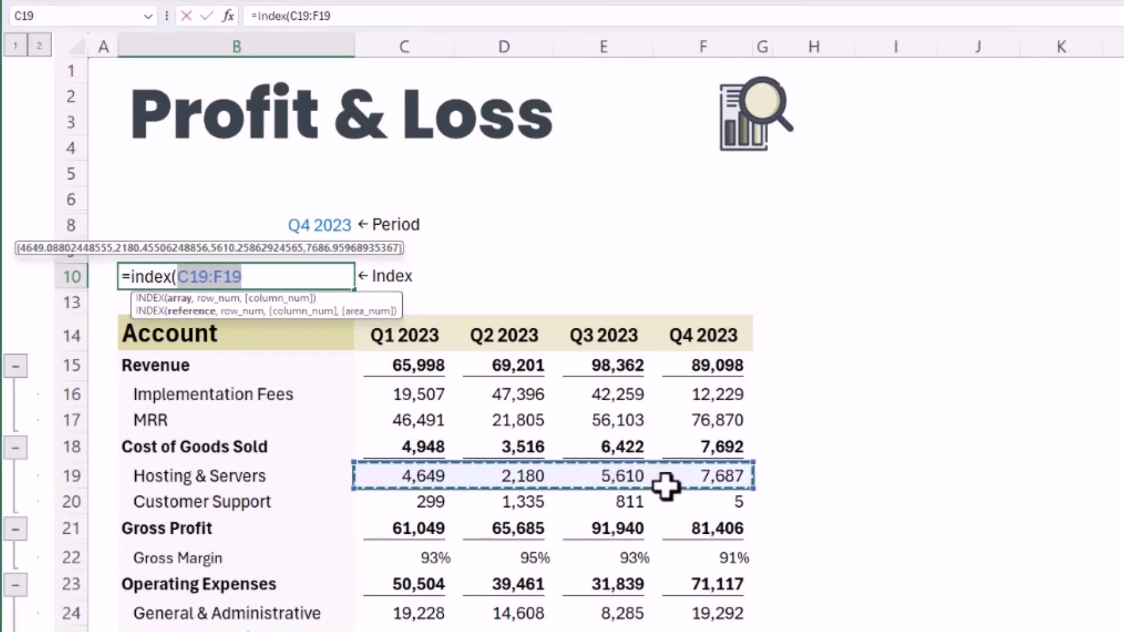
pyautogui.write(',0')
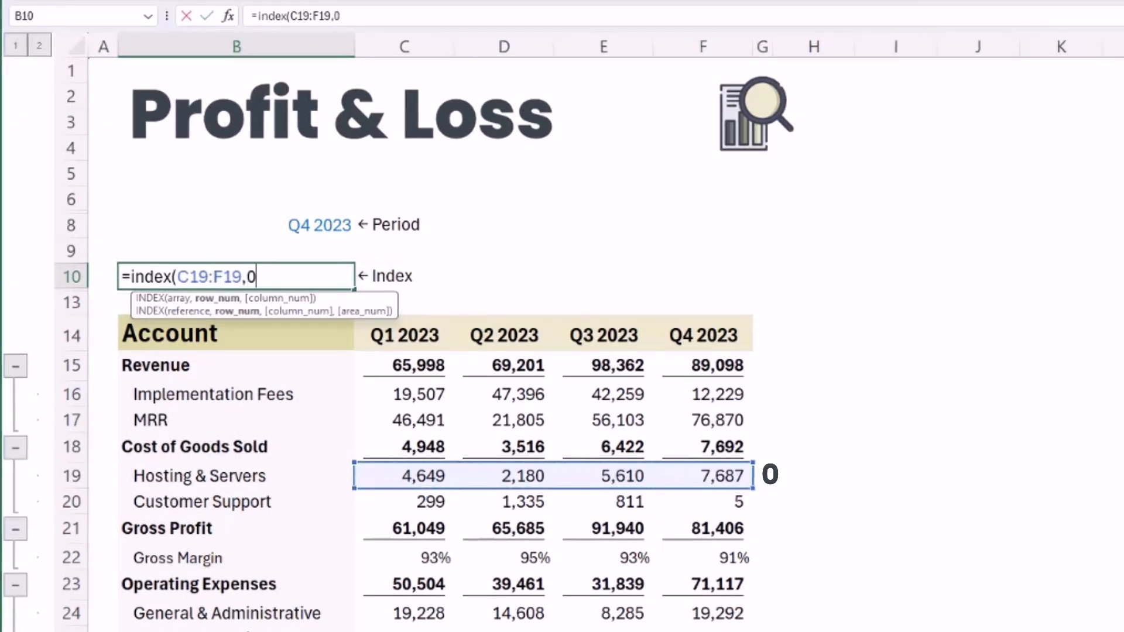
pyautogui.write(',')
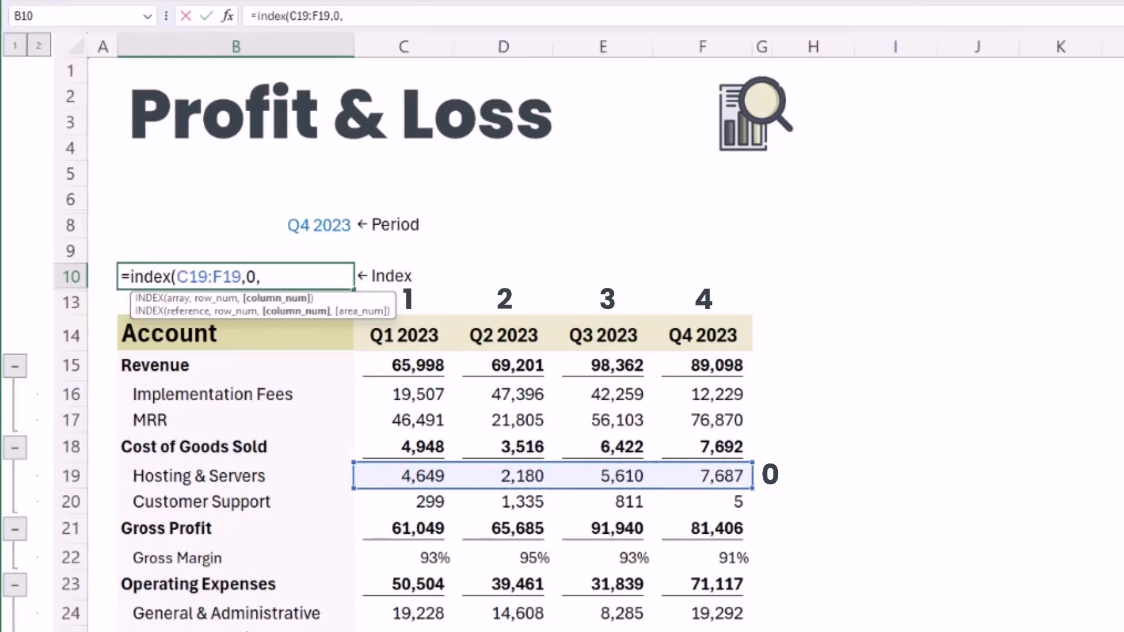
pyautogui.press('Enter')
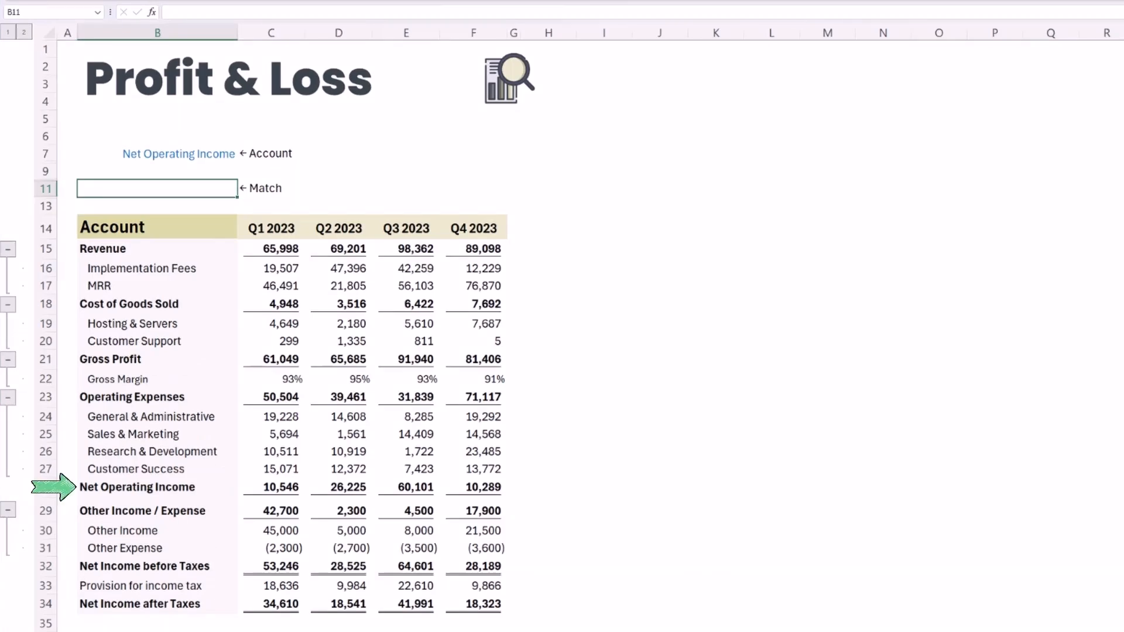
# Enter =MATCH(B7,B15:B34,0) in B11, returning 14 for Net Operating Income.
pyautogui.write('=')
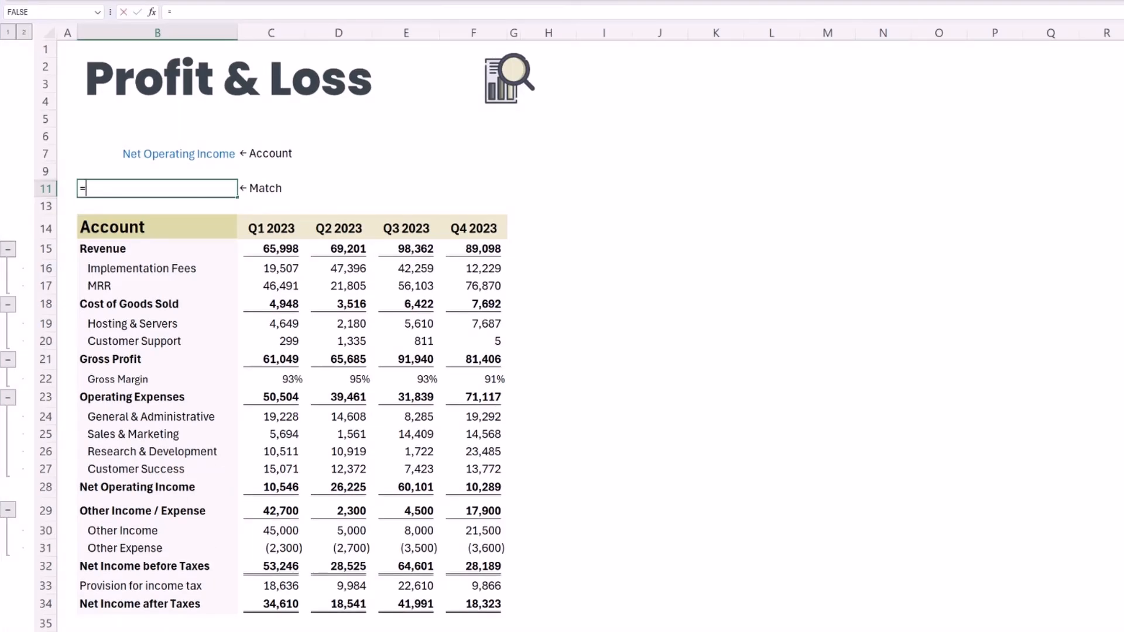
pyautogui.write('match(')
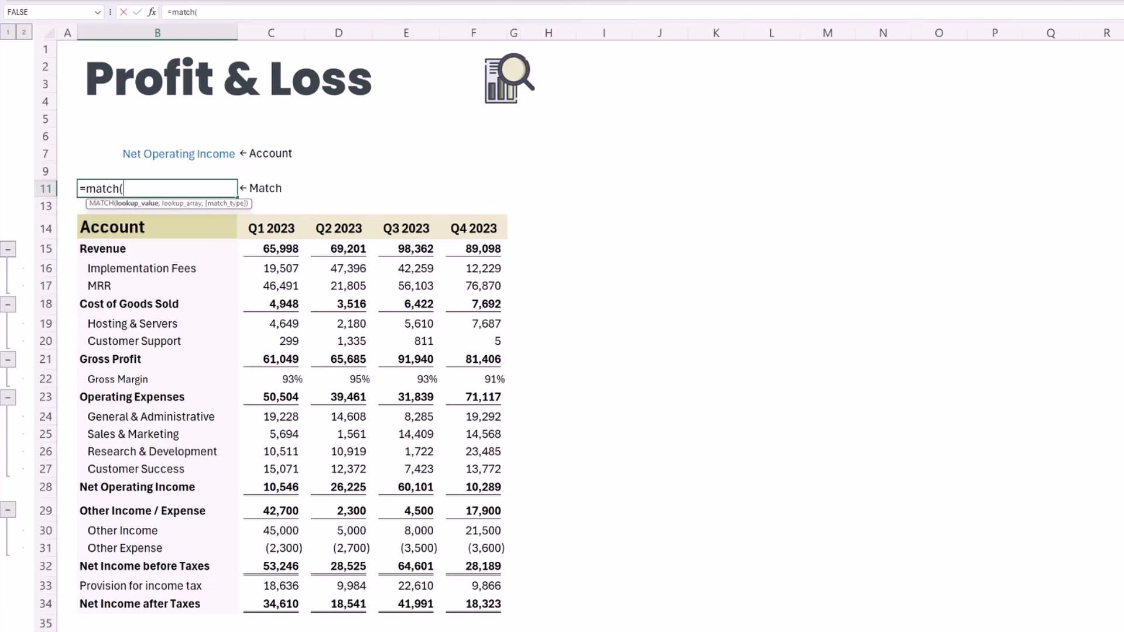
pyautogui.click(178, 153)
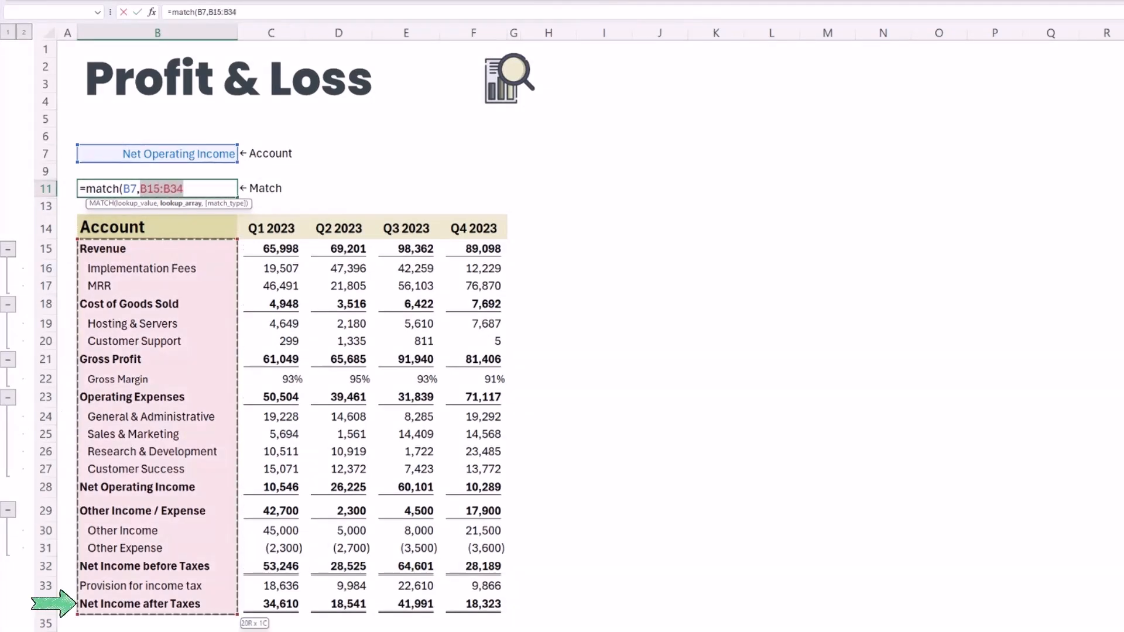
pyautogui.write(',')
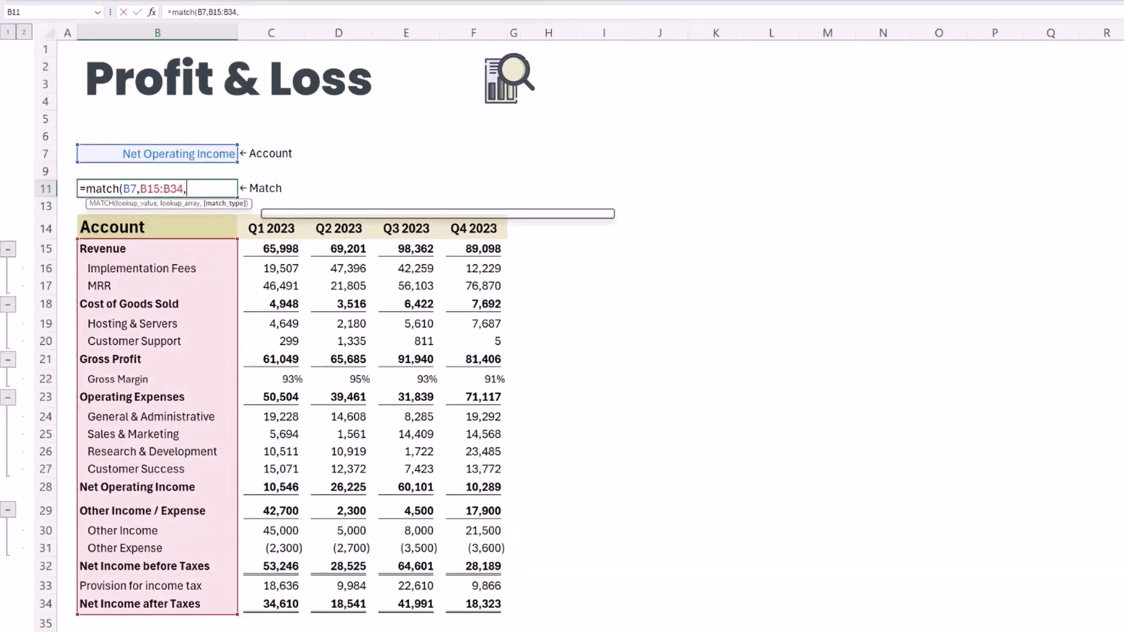
pyautogui.write('0')
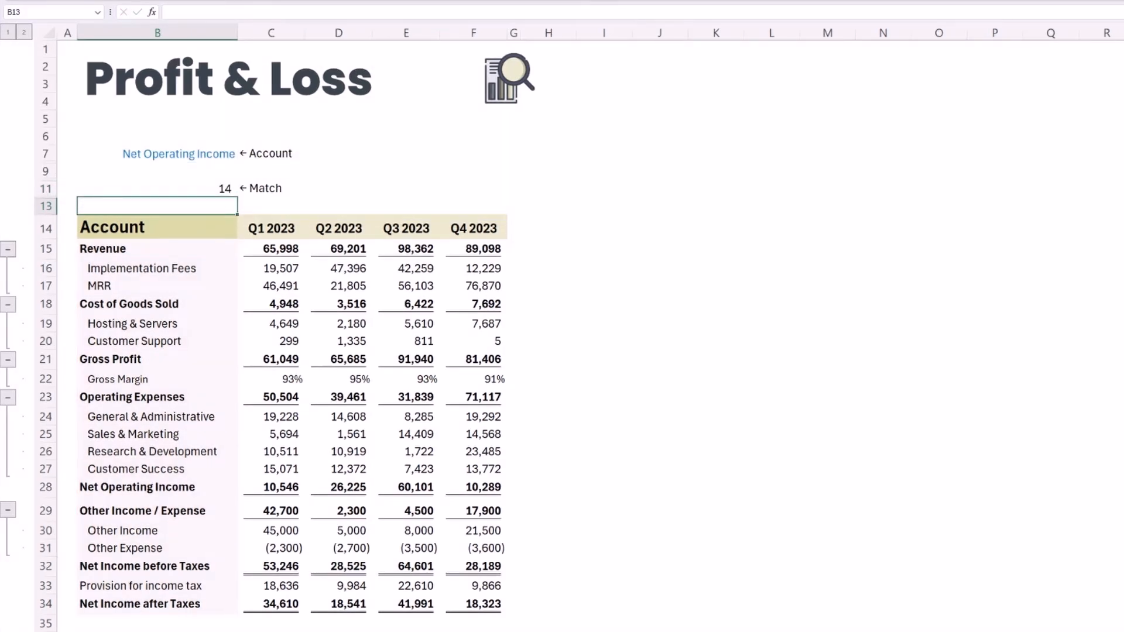
# Check Cost of Goods Sold's position, then switch B7 to Other Income / Expense so B11 shows 15.
pyautogui.click(129, 305)
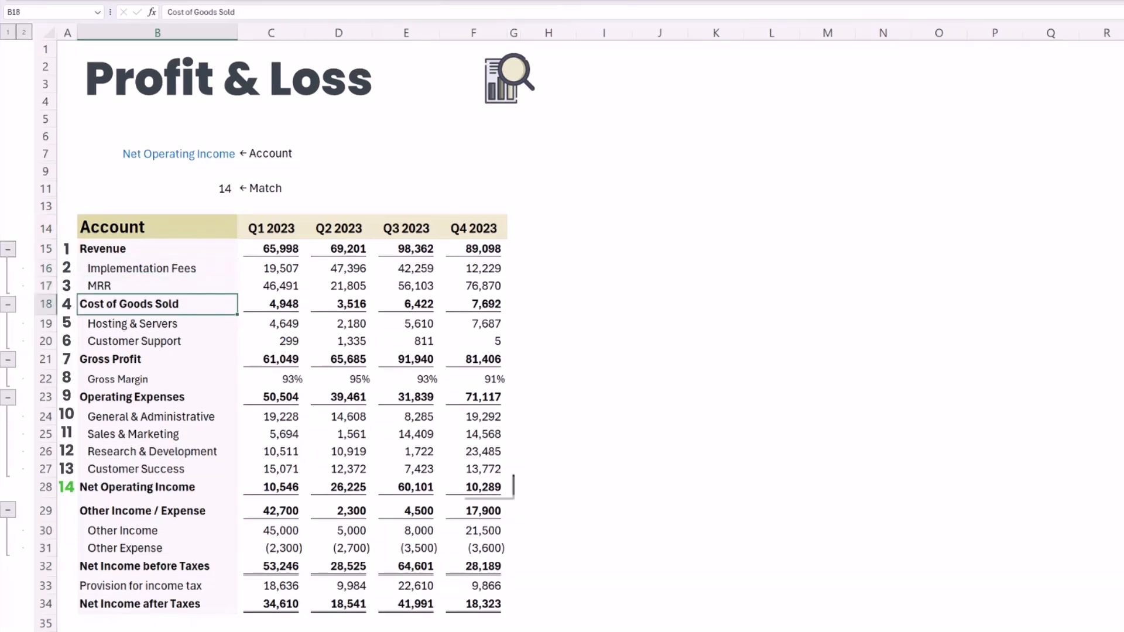
pyautogui.click(151, 451)
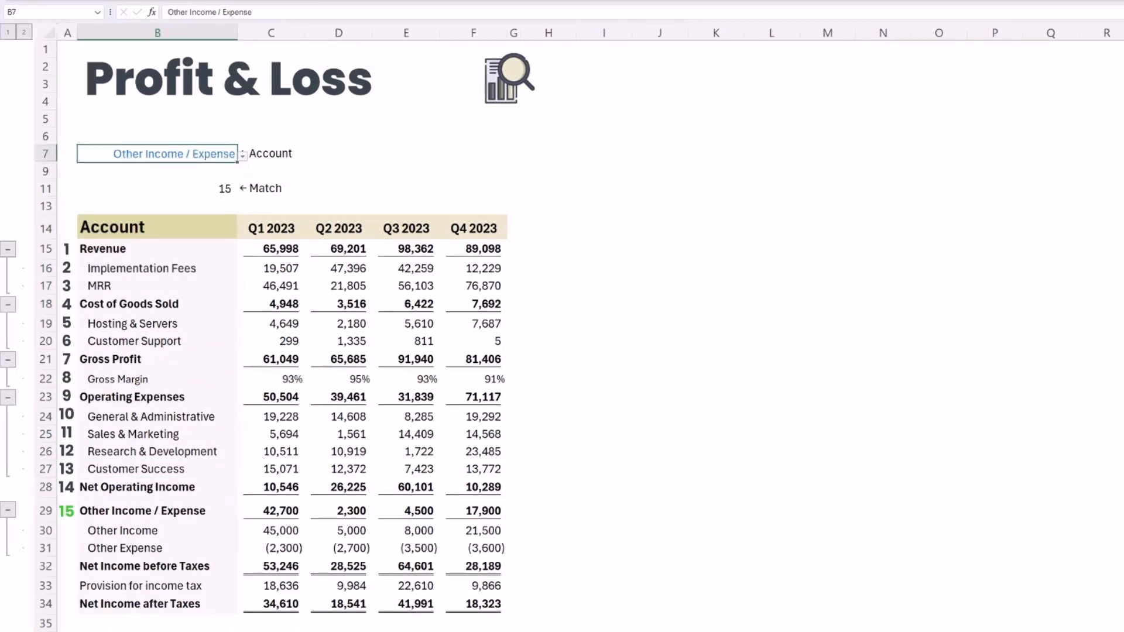
pyautogui.click(156, 188)
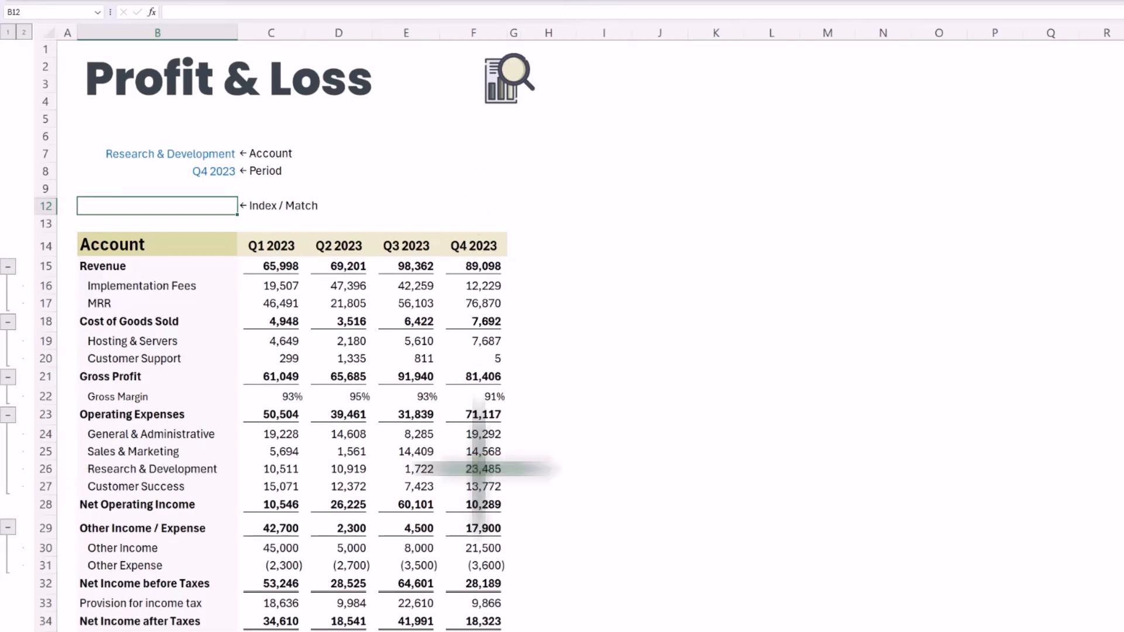
# Enter =INDEX(C15:F34,MATCH(B7,B15:B34,0),MATCH(B8,C14:F14,0)) in B12, returning 23,485.
pyautogui.write('=index(C15:F34,match(B7,B15:B34,')
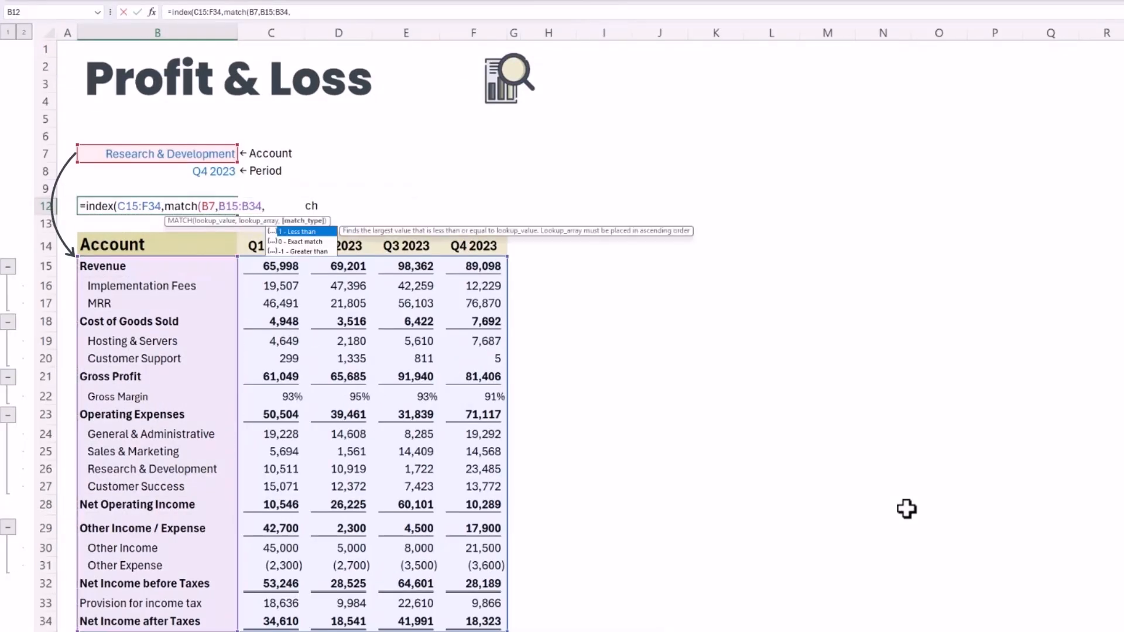
pyautogui.write('0,')
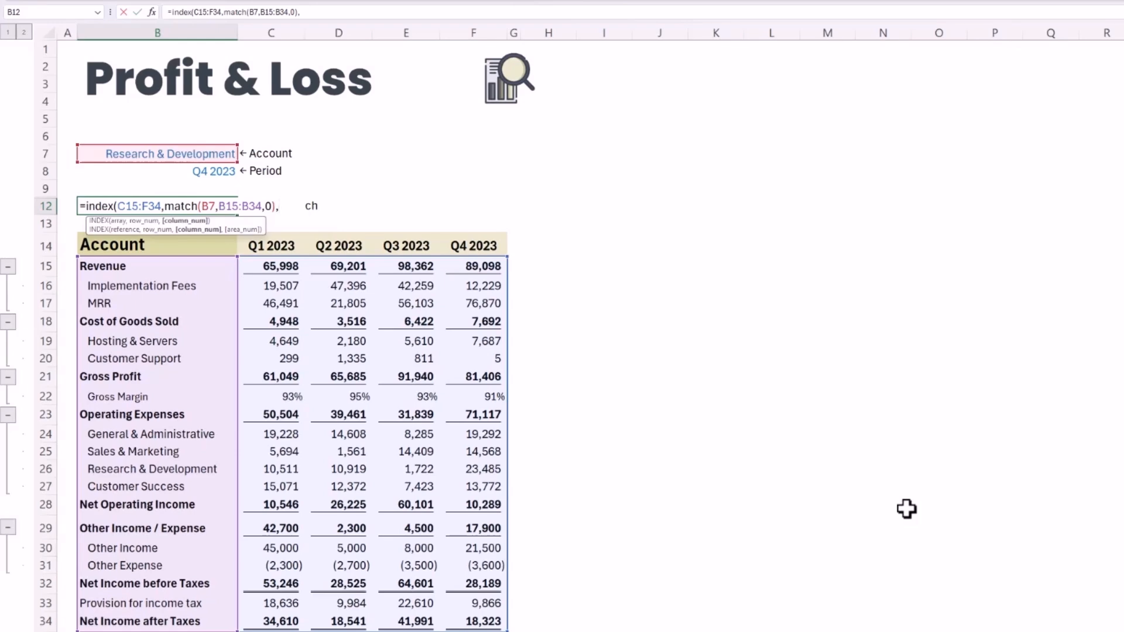
pyautogui.write('match(B8,')
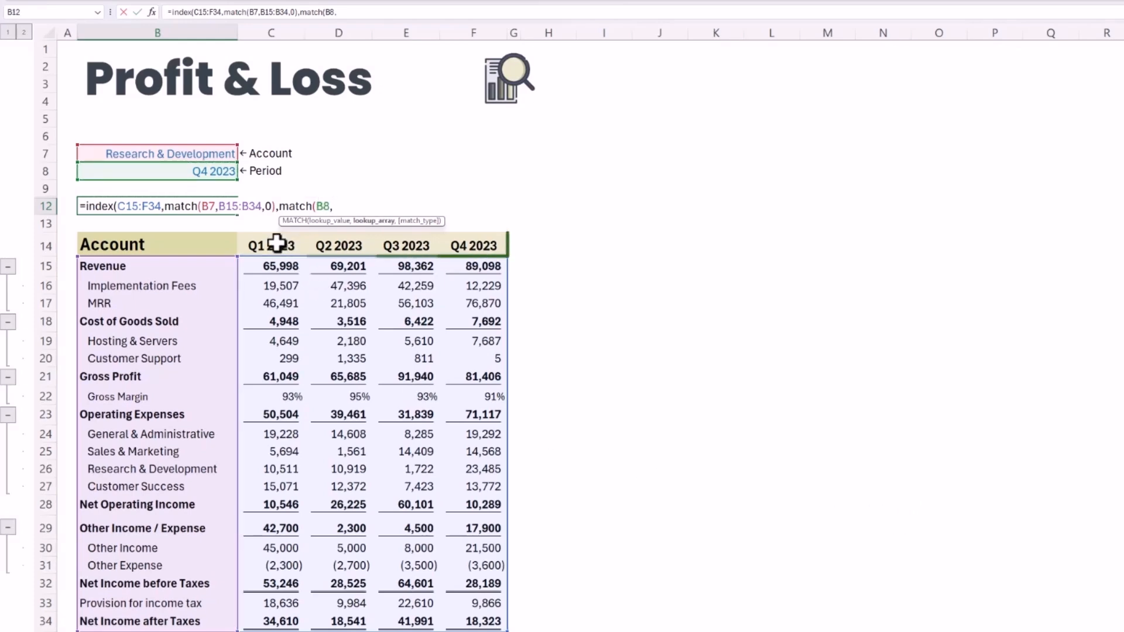
pyautogui.write('C14:F14,')
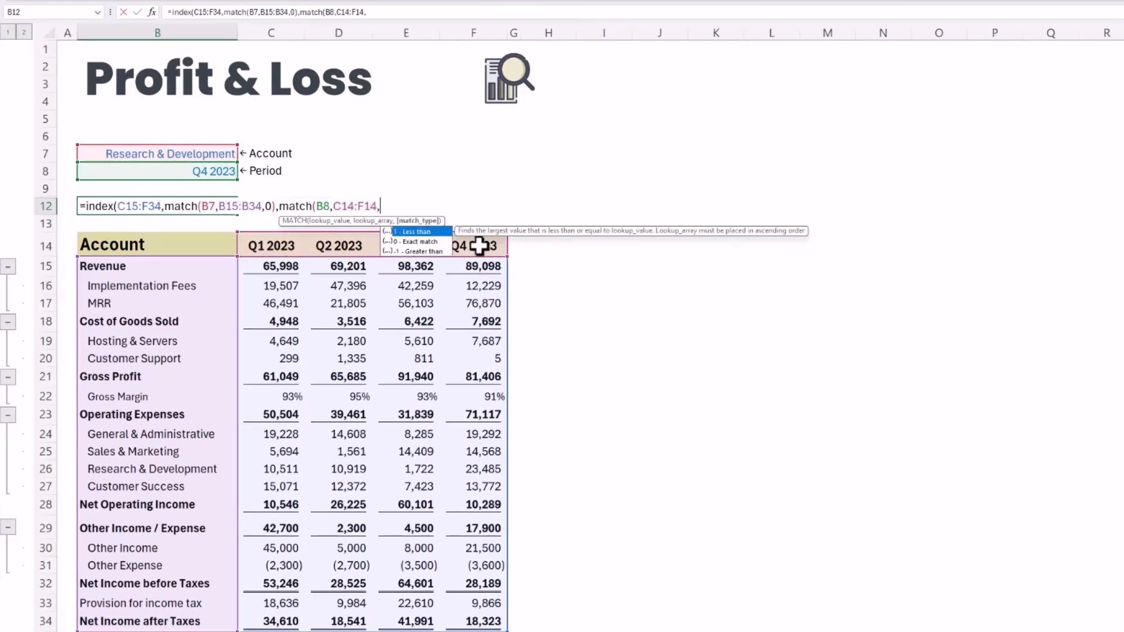
pyautogui.write('0)')
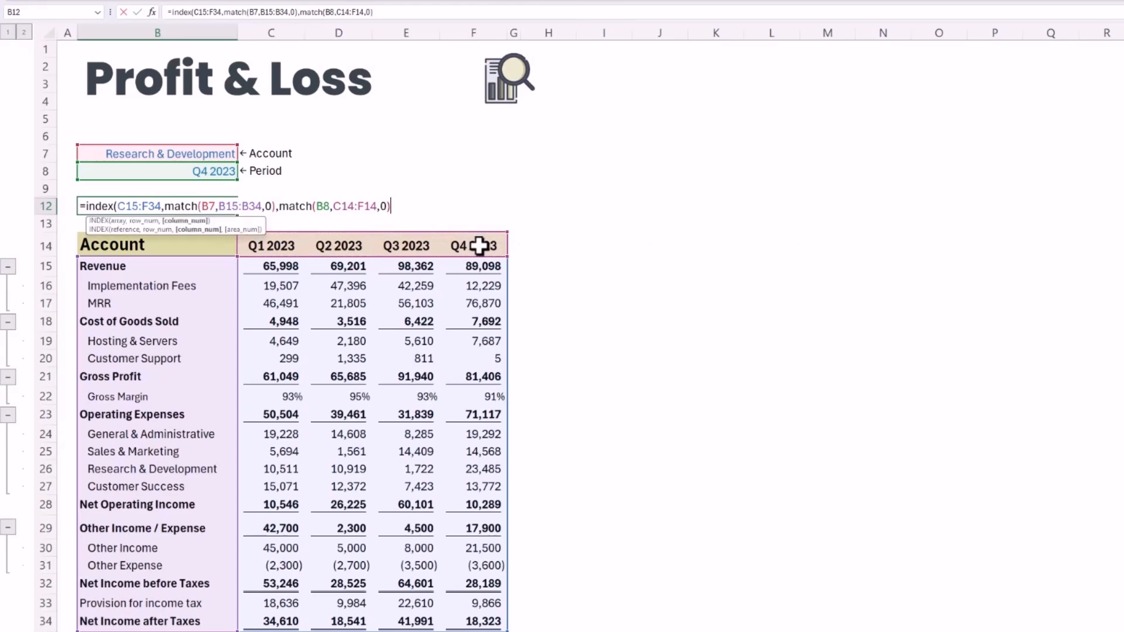
pyautogui.press('Enter')
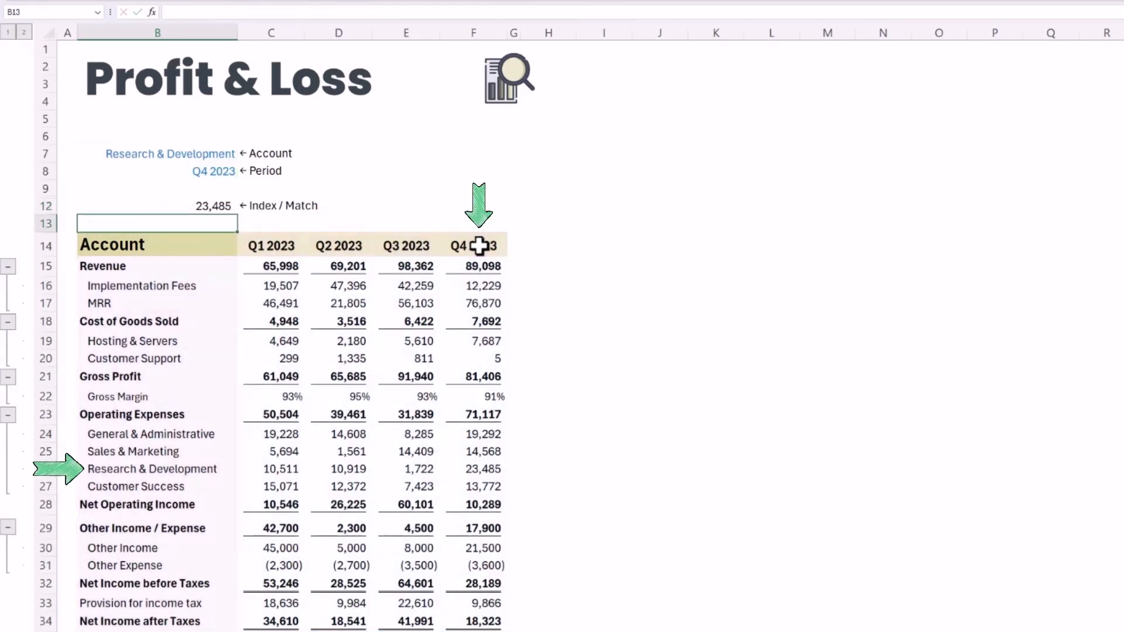
pyautogui.click(169, 154)
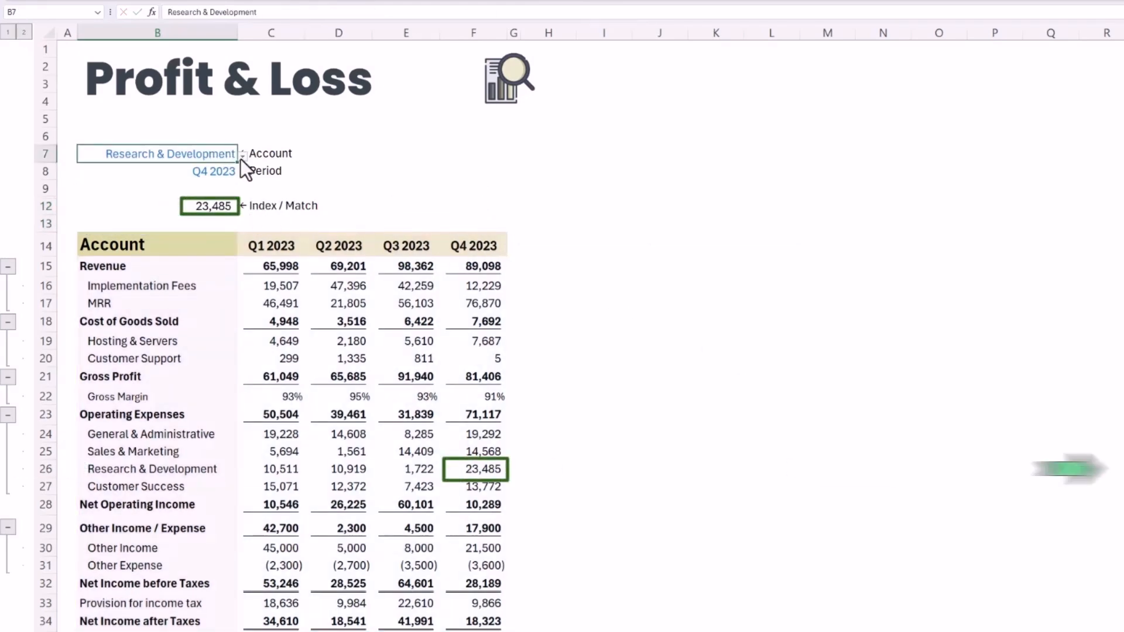